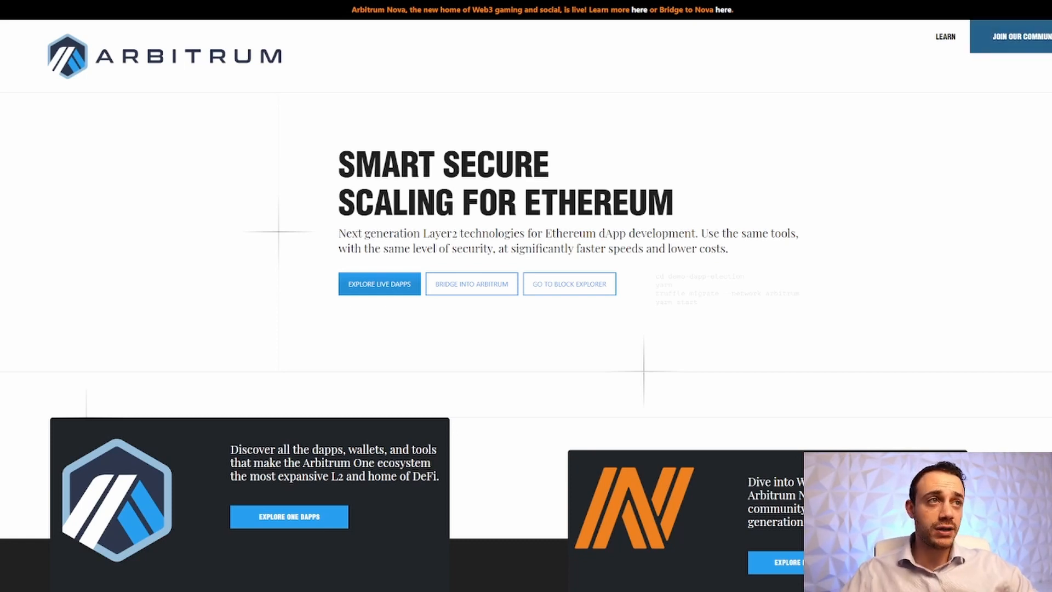
{"action": "mouse_move", "coordinate": [820, 262]}
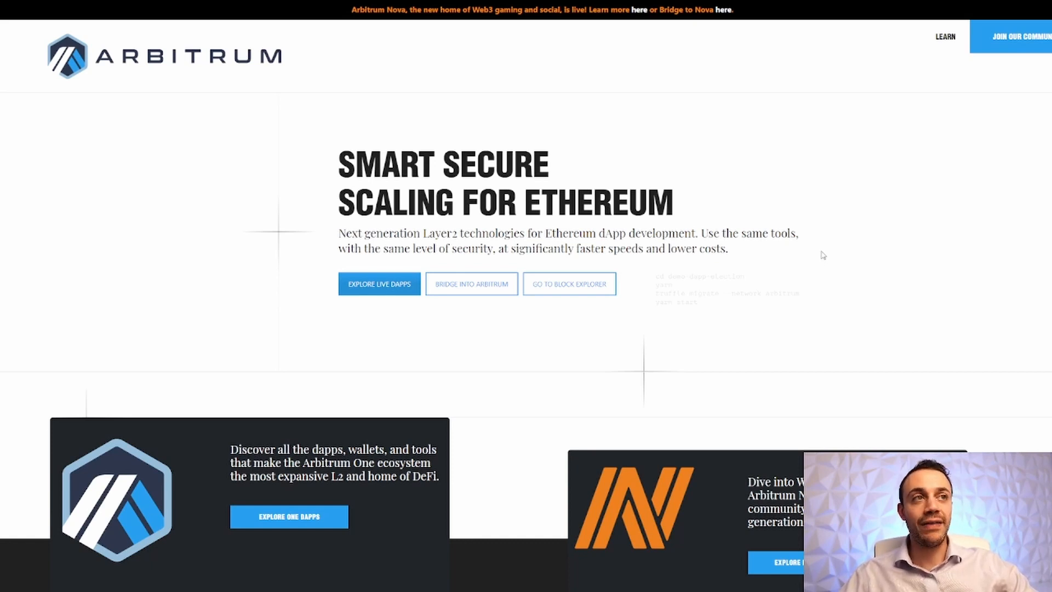
{"action": "mouse_move", "coordinate": [811, 217]}
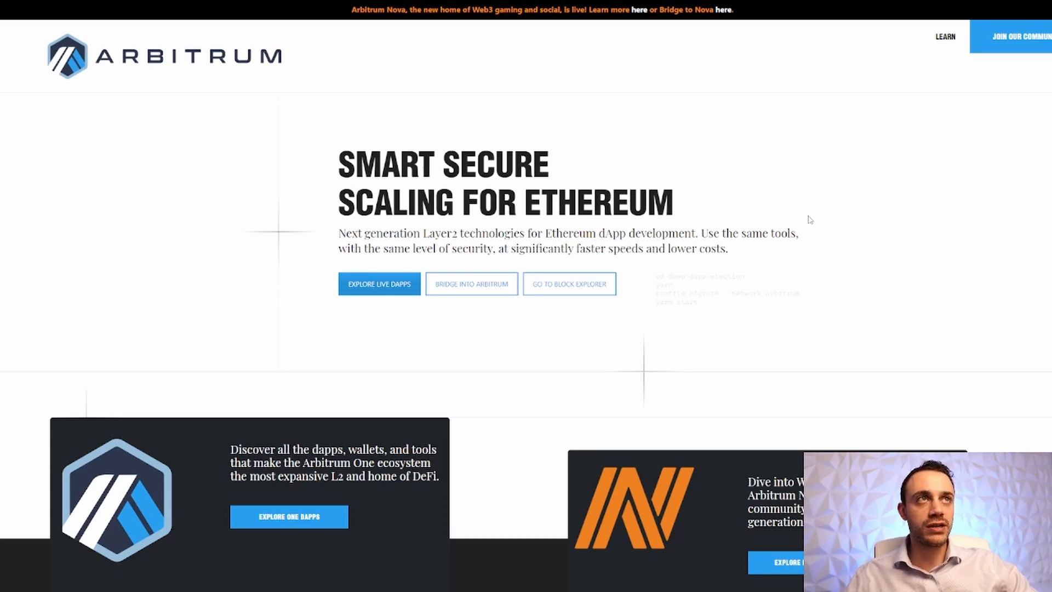
{"action": "mouse_move", "coordinate": [610, 179]}
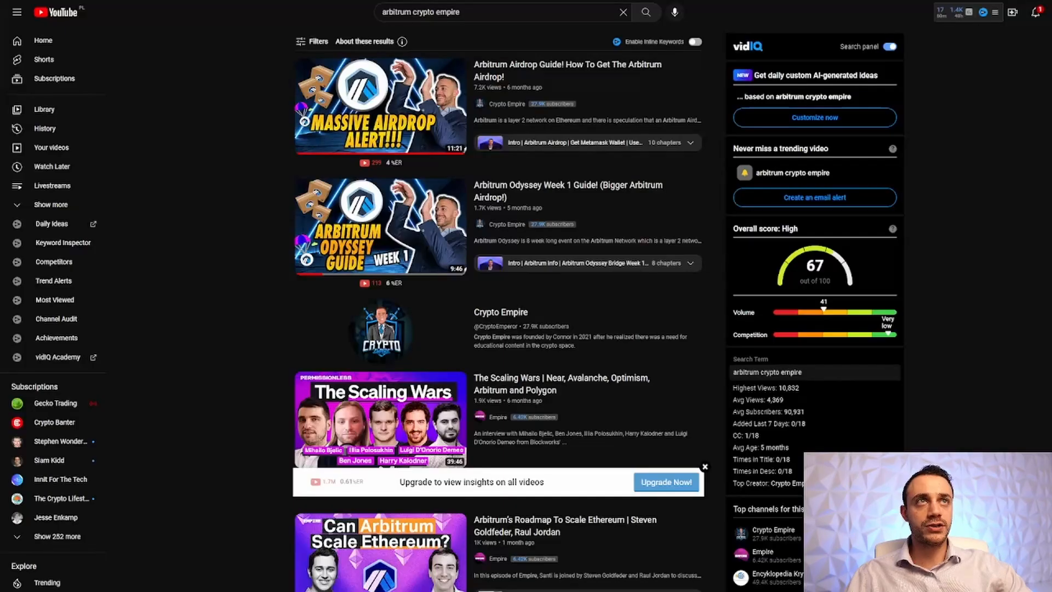
{"action": "mouse_move", "coordinate": [380, 225]}
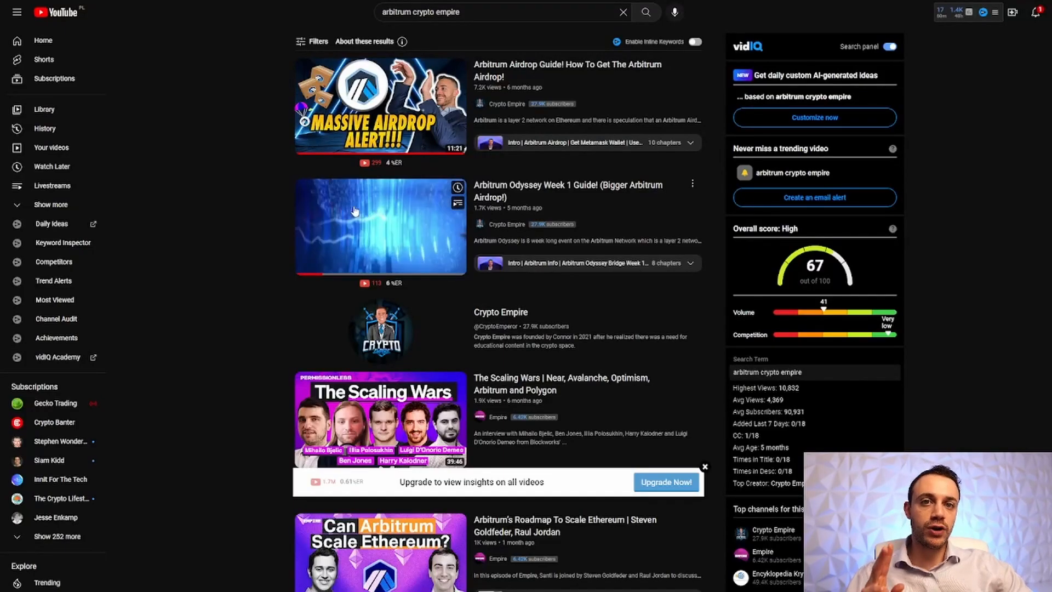
{"action": "mouse_move", "coordinate": [265, 258]}
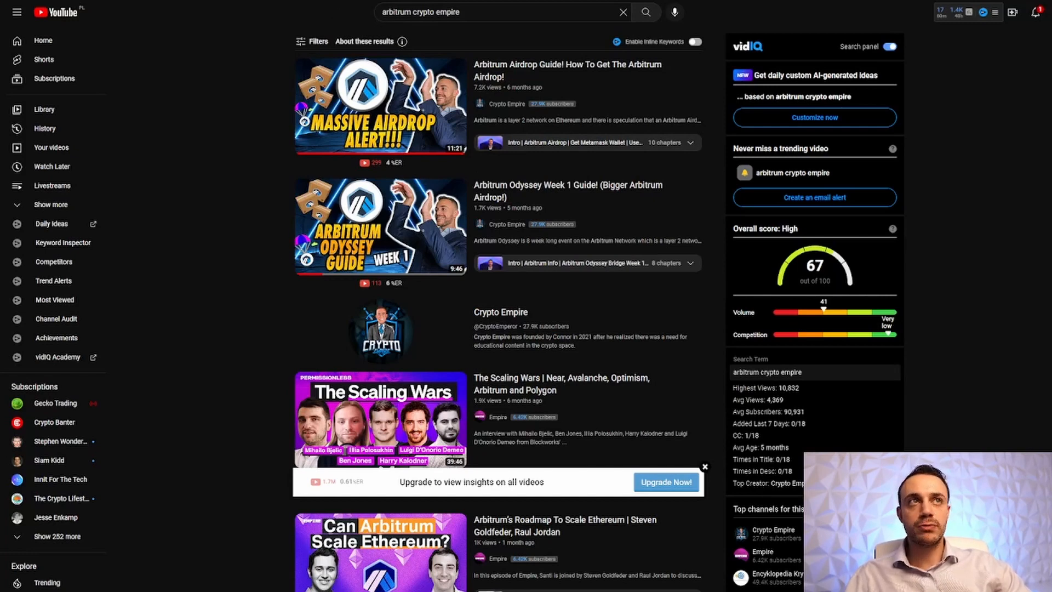
{"action": "mouse_move", "coordinate": [257, 40]}
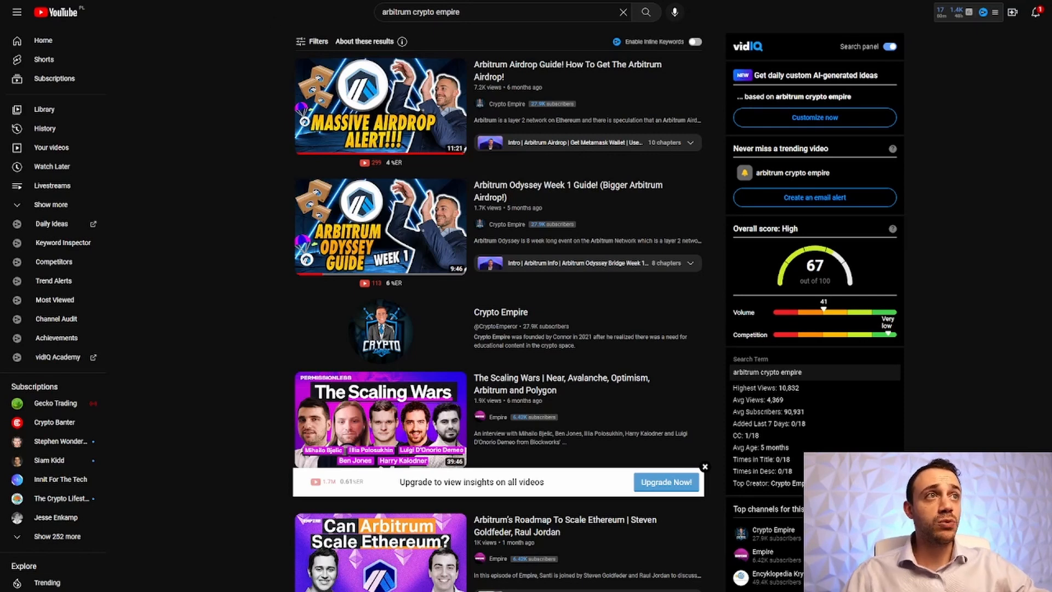
{"action": "mouse_move", "coordinate": [380, 106]}
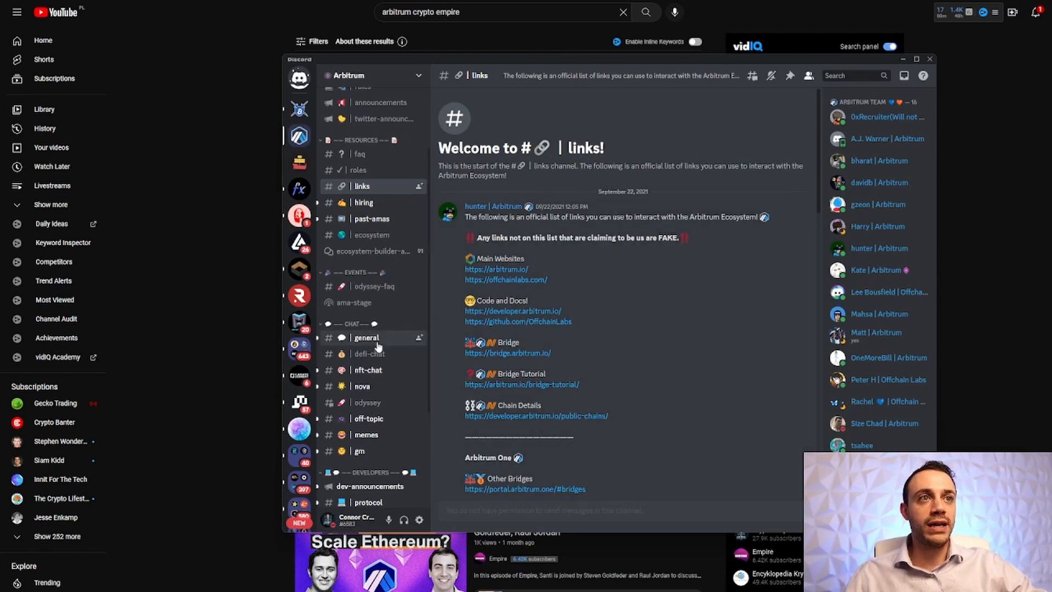
Read the Arbitrum Odyssey FAQ channel, then return to the Arbitrum homepage tab.
{"action": "left_click", "coordinate": [374, 286]}
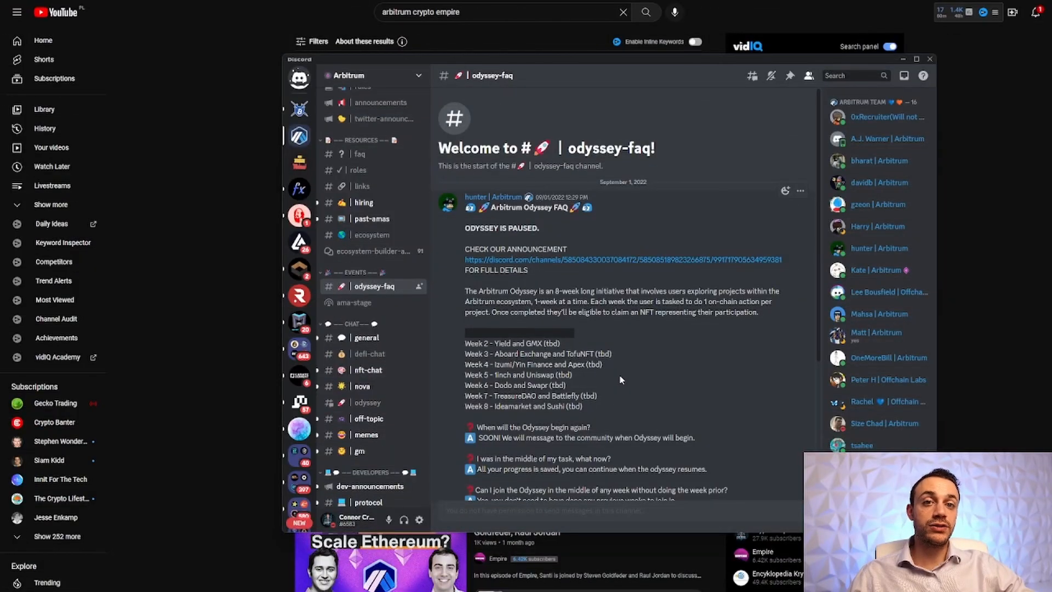
{"action": "mouse_move", "coordinate": [506, 261]}
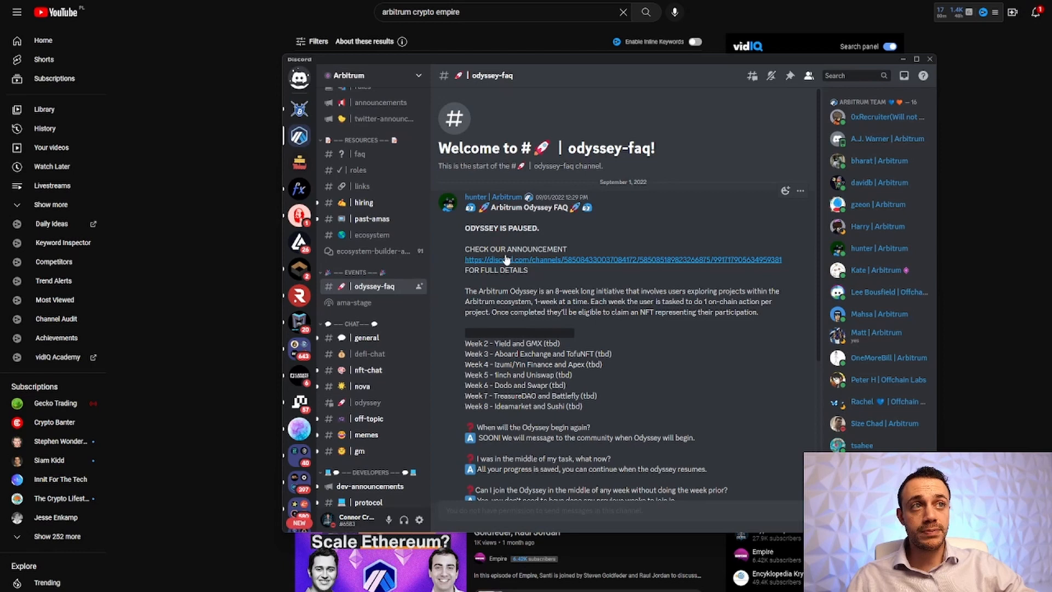
{"action": "mouse_move", "coordinate": [241, 303]}
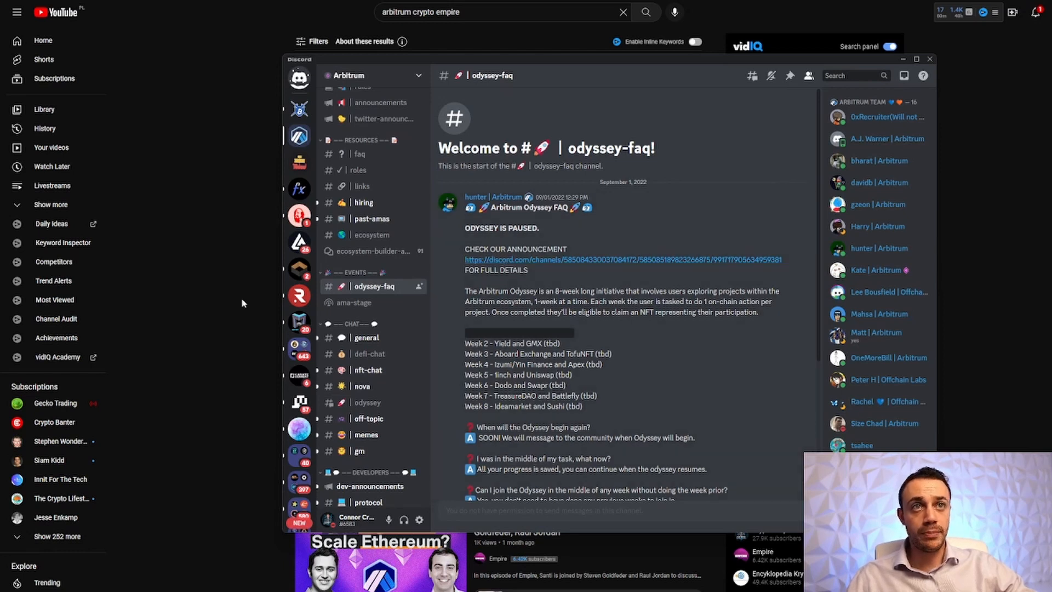
{"action": "mouse_move", "coordinate": [587, 343]}
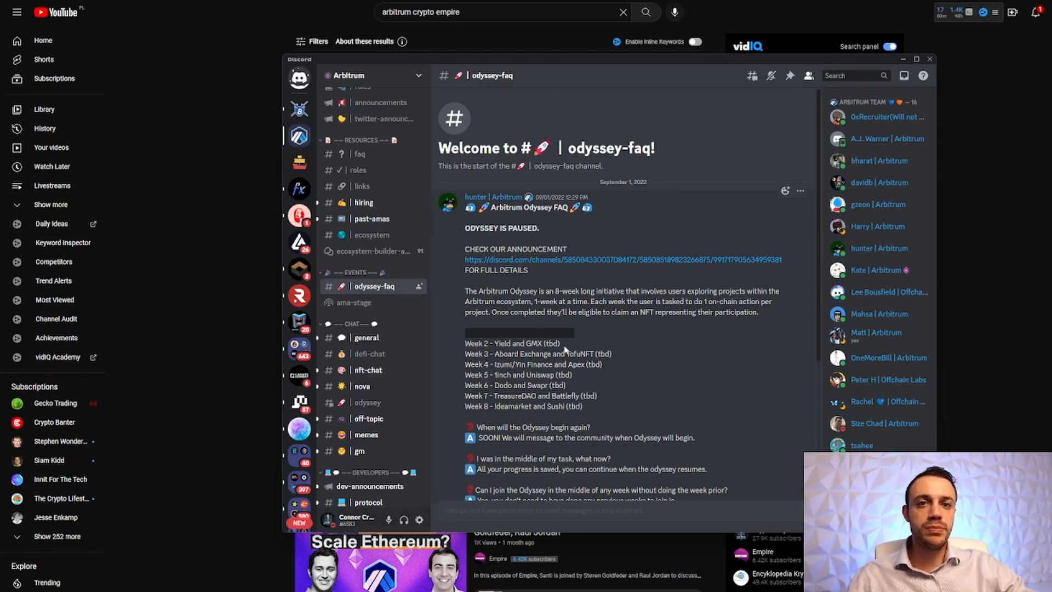
{"action": "left_click", "coordinate": [931, 58]}
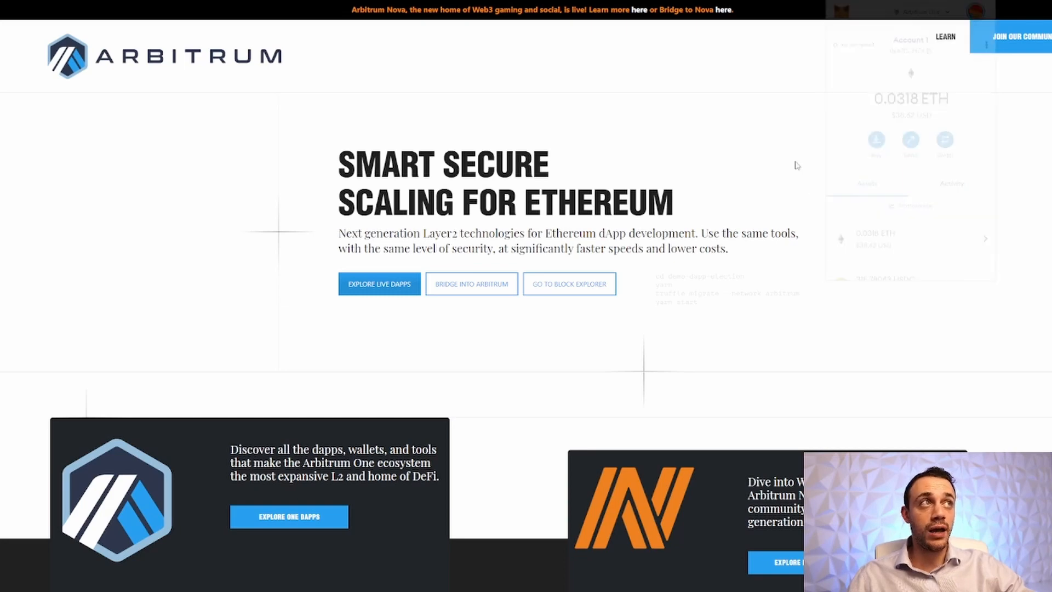
Enter the bridge from Ethereum Mainnet into Arbitrum One showing the wallet balances.
{"action": "left_click", "coordinate": [471, 283]}
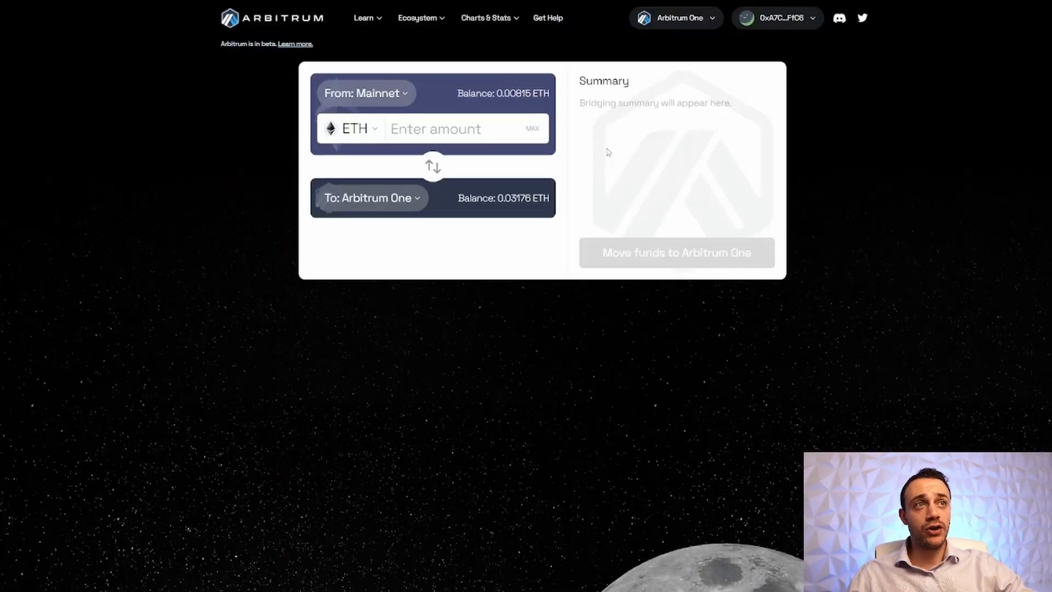
{"action": "mouse_move", "coordinate": [589, 172]}
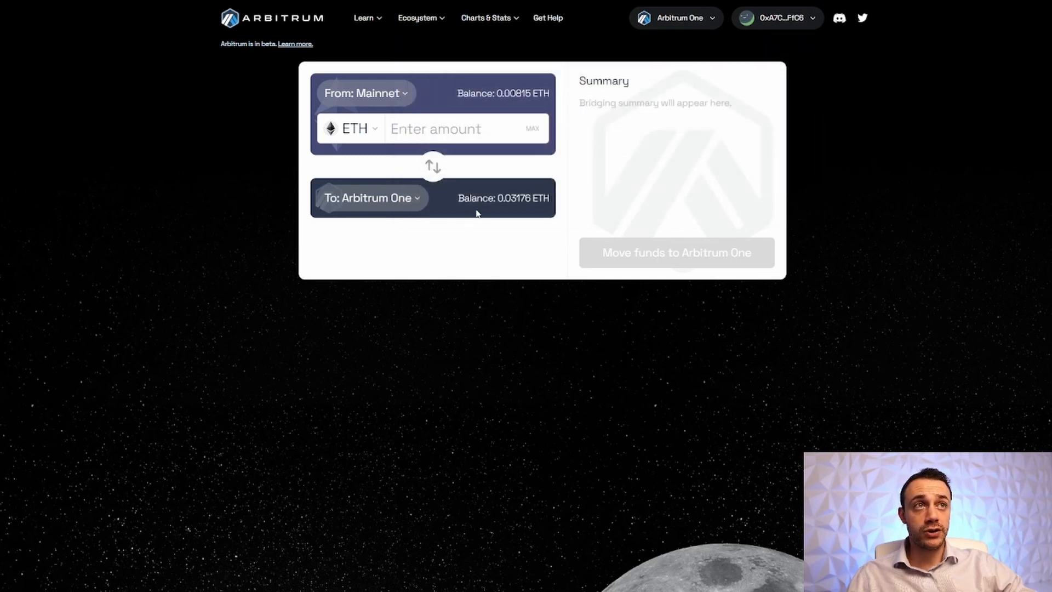
{"action": "mouse_move", "coordinate": [488, 55]}
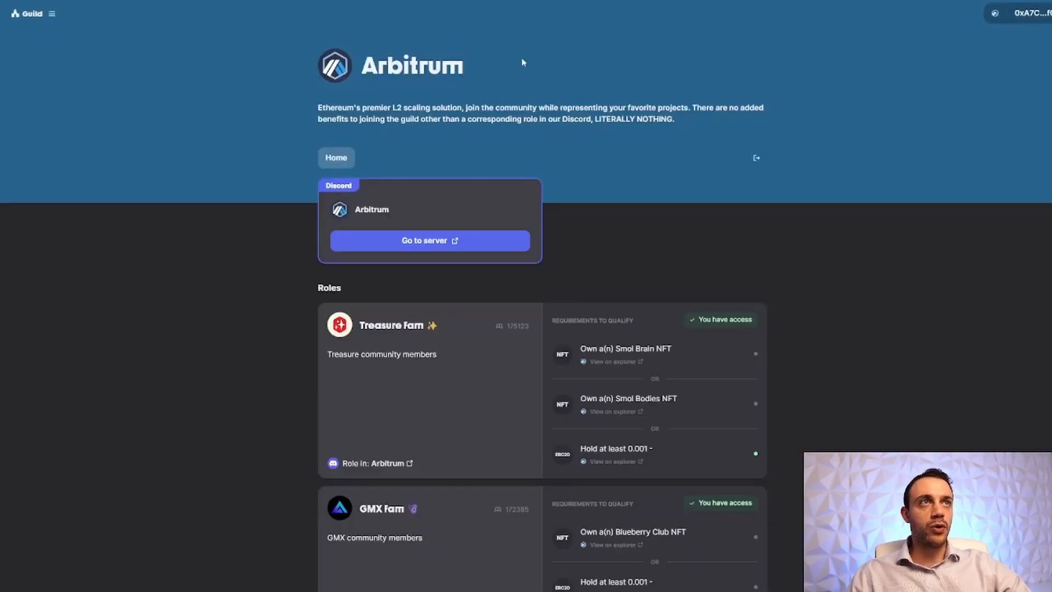
{"action": "mouse_move", "coordinate": [523, 101]}
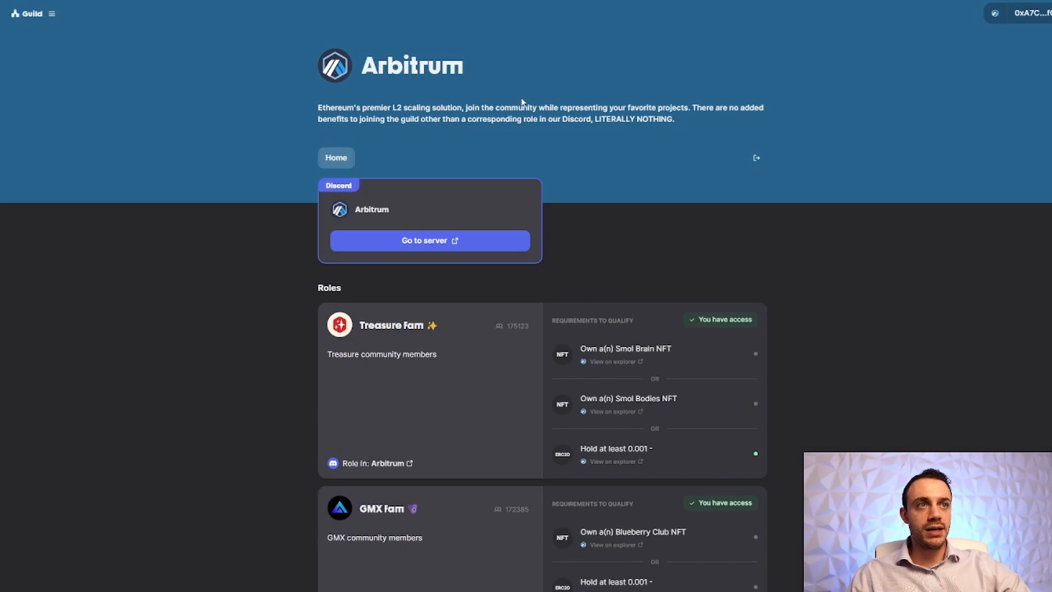
Review the Arbitrum guild roles list, each marked as accessible.
{"action": "left_click", "coordinate": [429, 240]}
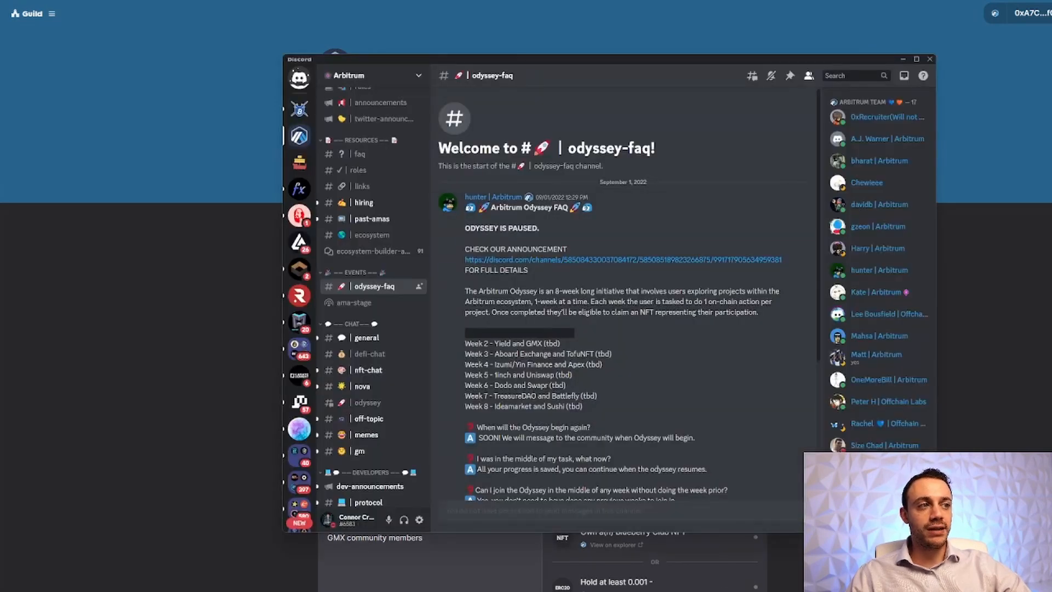
{"action": "scroll", "scroll_direction": "down", "scroll_amount": 3}
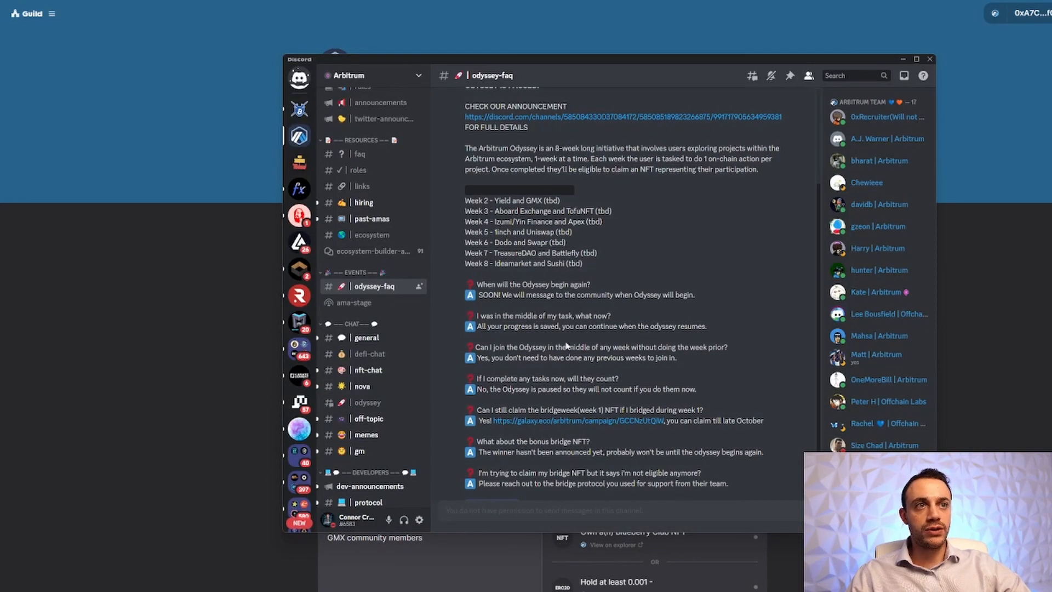
{"action": "mouse_move", "coordinate": [575, 337]}
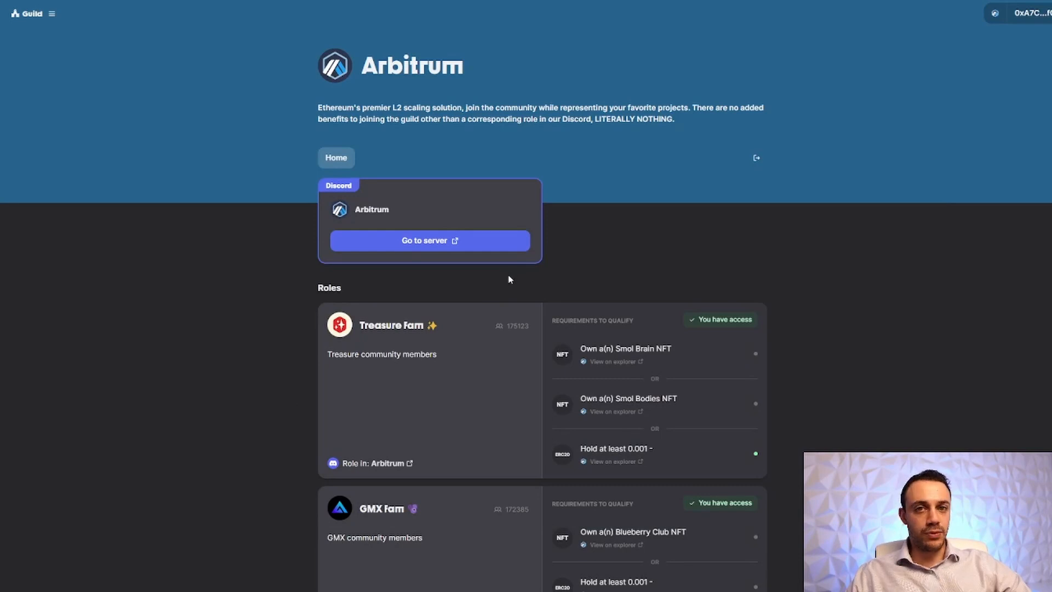
{"action": "mouse_move", "coordinate": [532, 257]}
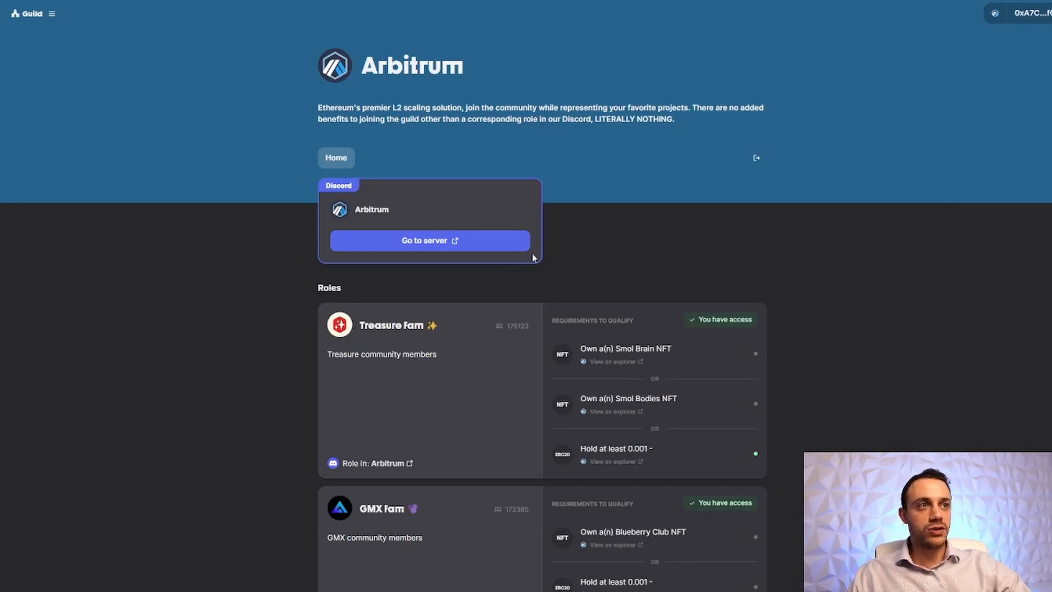
{"action": "scroll", "scroll_direction": "down", "scroll_amount": 3}
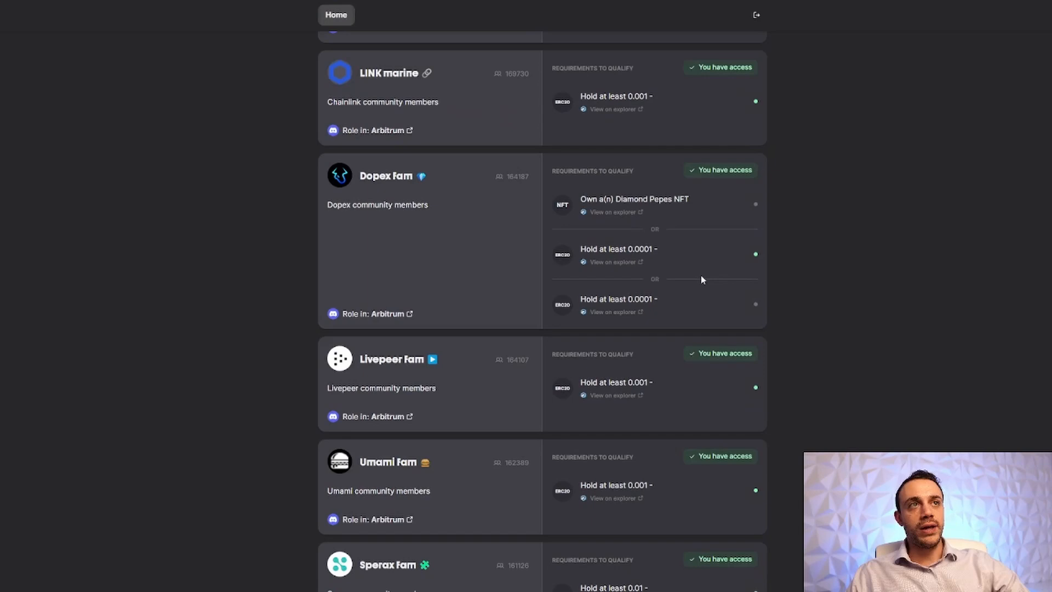
{"action": "scroll", "scroll_direction": "up", "scroll_amount": 3}
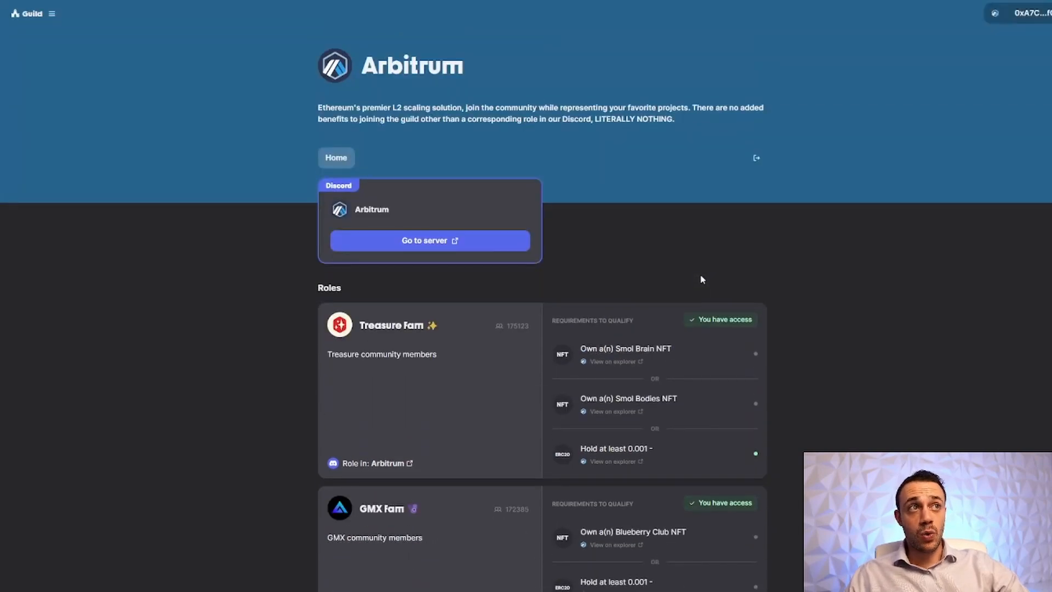
{"action": "mouse_move", "coordinate": [612, 306]}
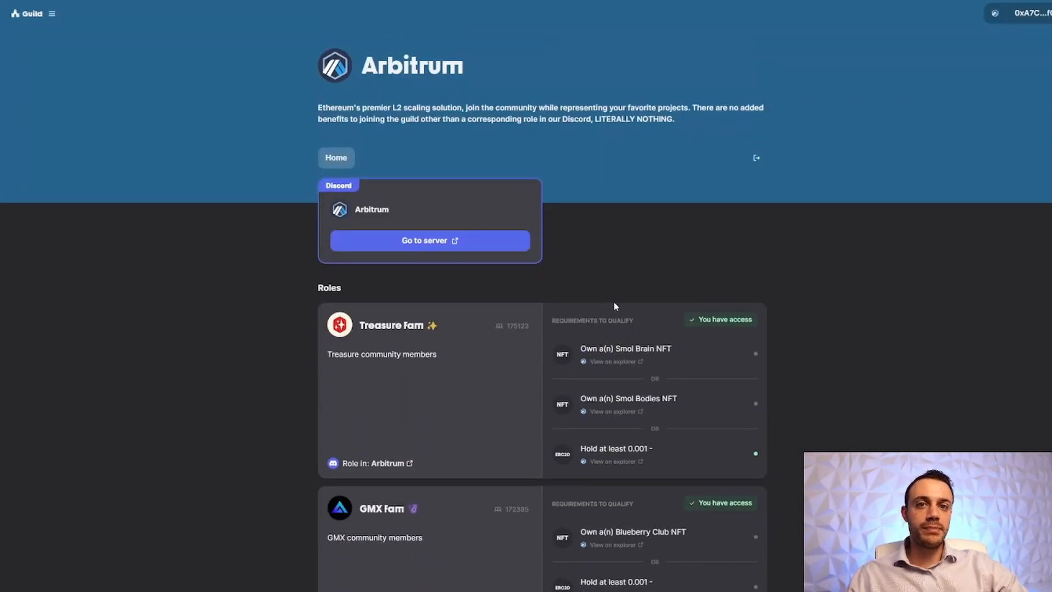
{"action": "scroll", "scroll_direction": "down", "scroll_amount": 3}
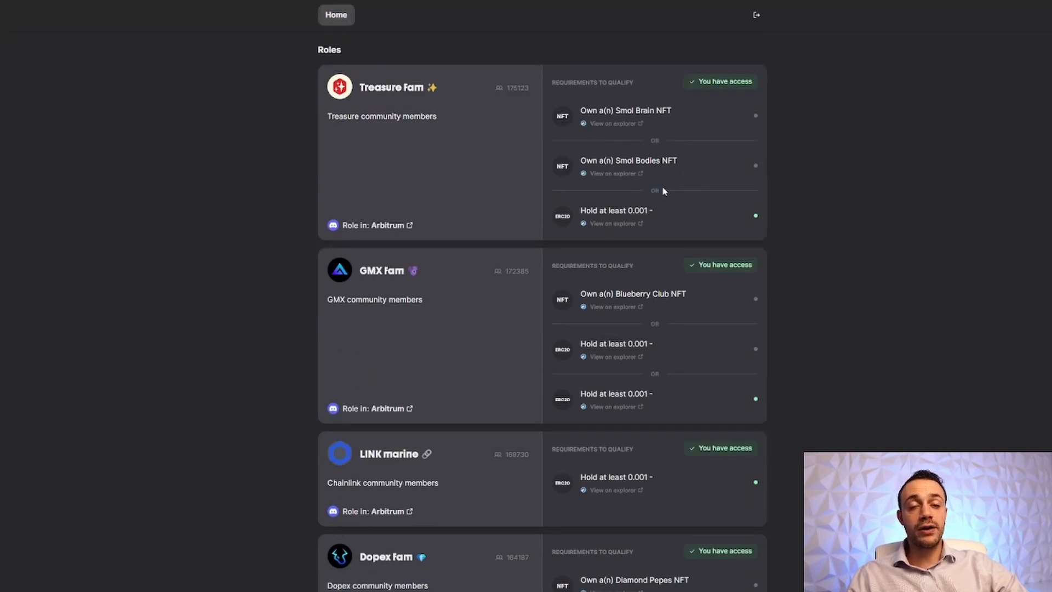
{"action": "mouse_move", "coordinate": [661, 175]}
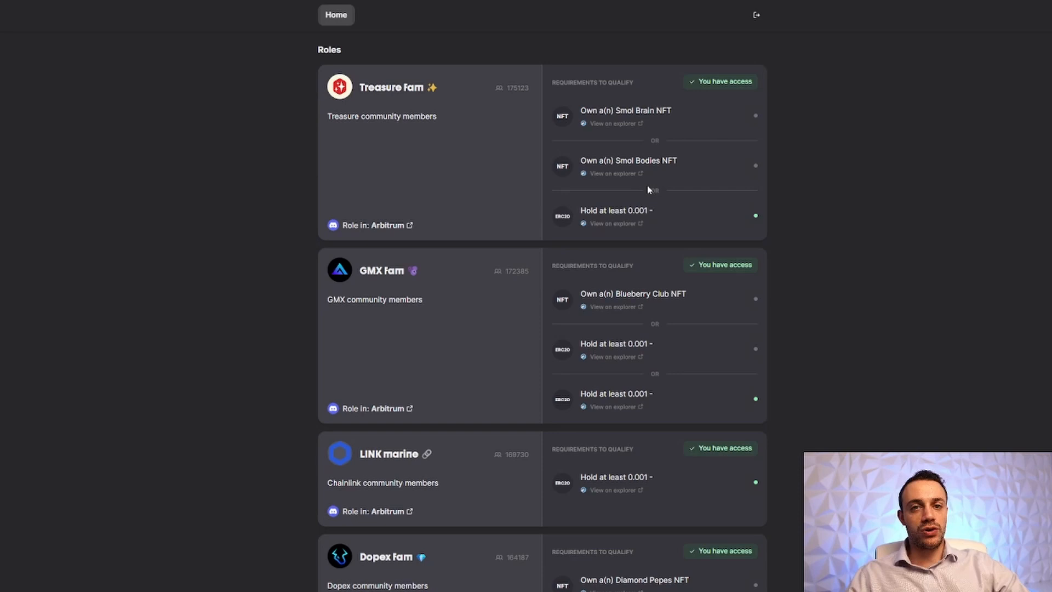
{"action": "mouse_move", "coordinate": [624, 206]}
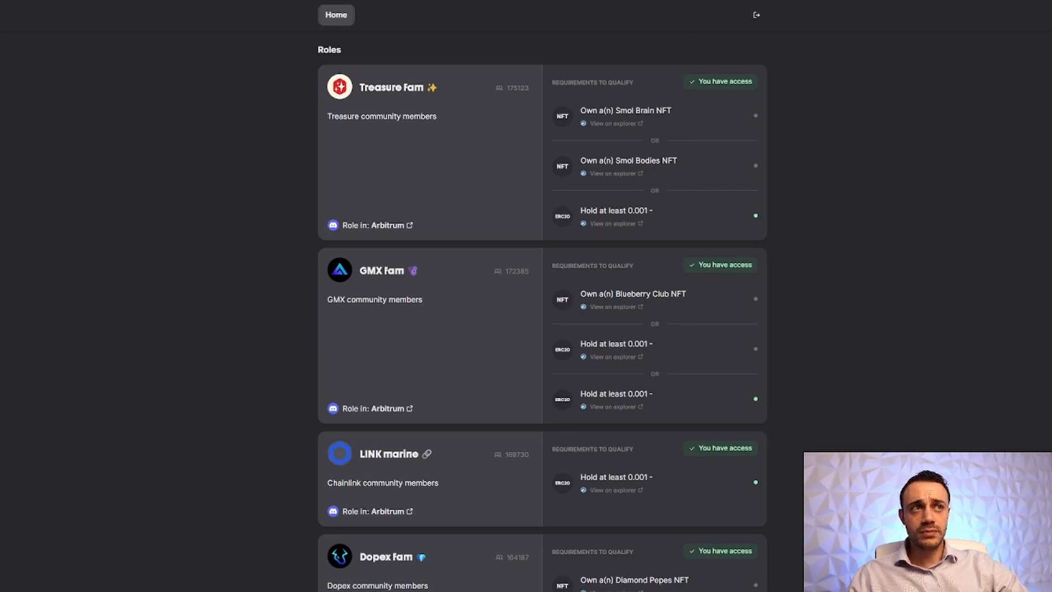
{"action": "mouse_move", "coordinate": [587, 227]}
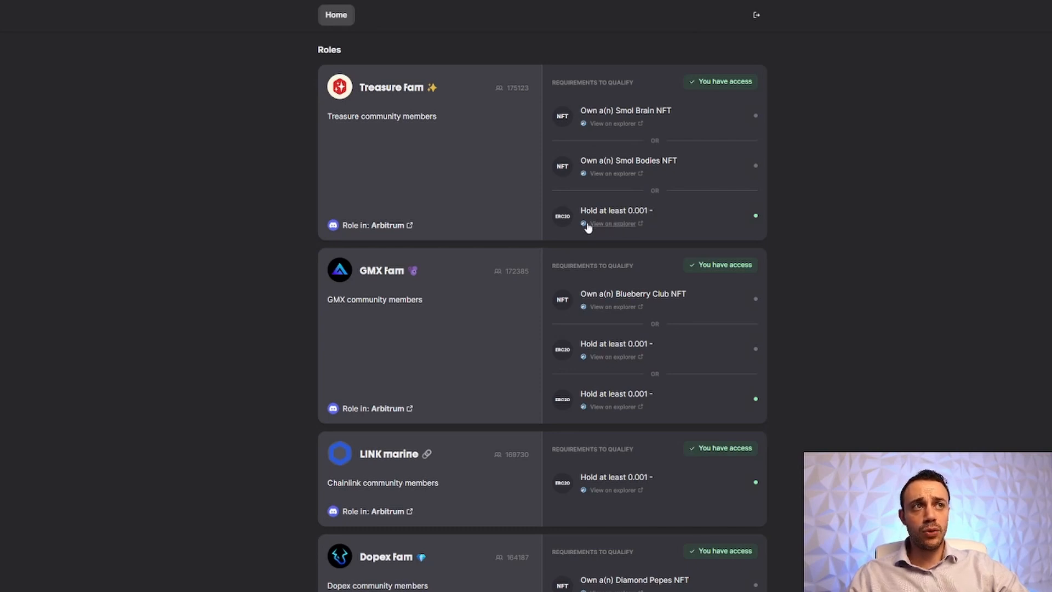
{"action": "scroll", "scroll_direction": "down", "scroll_amount": 3}
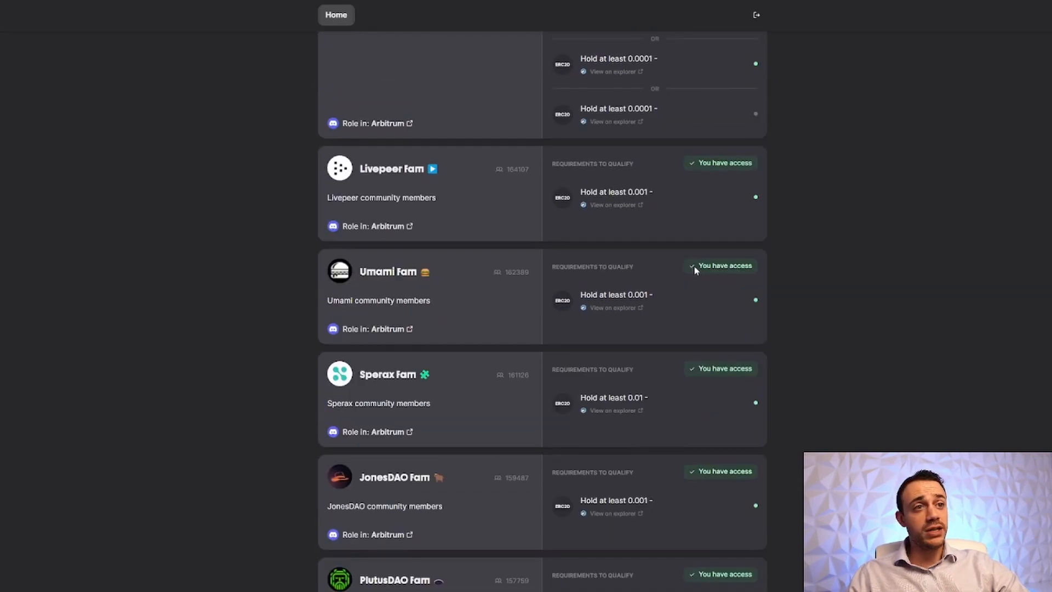
{"action": "scroll", "scroll_direction": "down", "scroll_amount": 3}
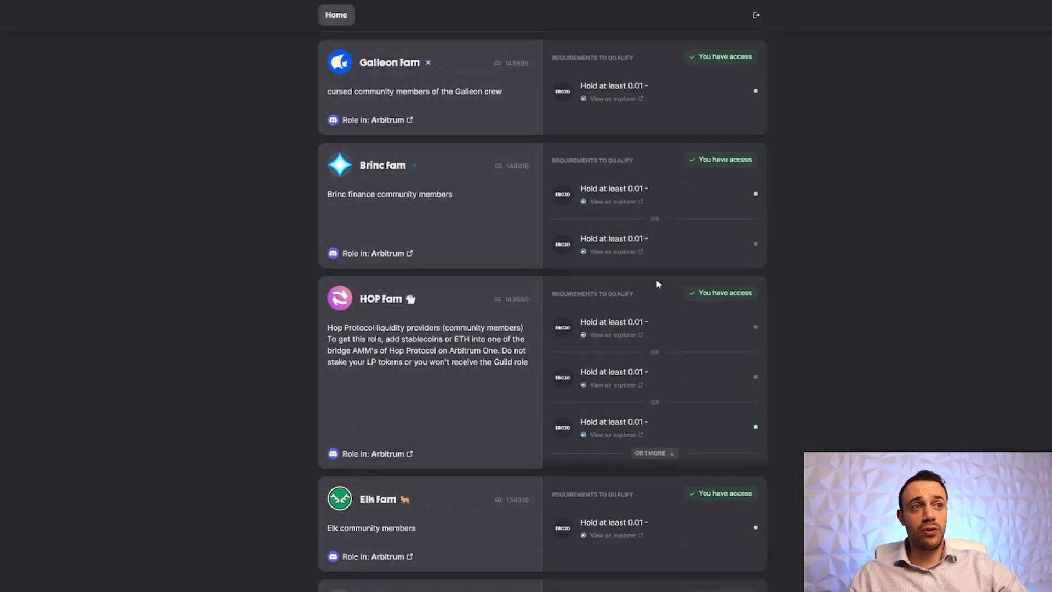
{"action": "scroll", "scroll_direction": "up", "scroll_amount": 3}
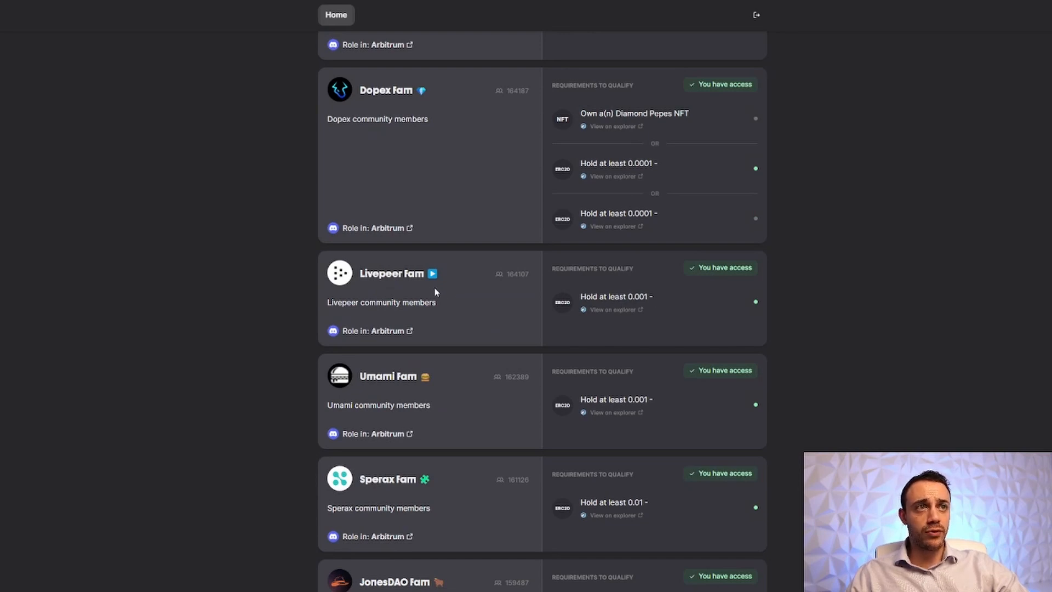
{"action": "mouse_move", "coordinate": [417, 284]}
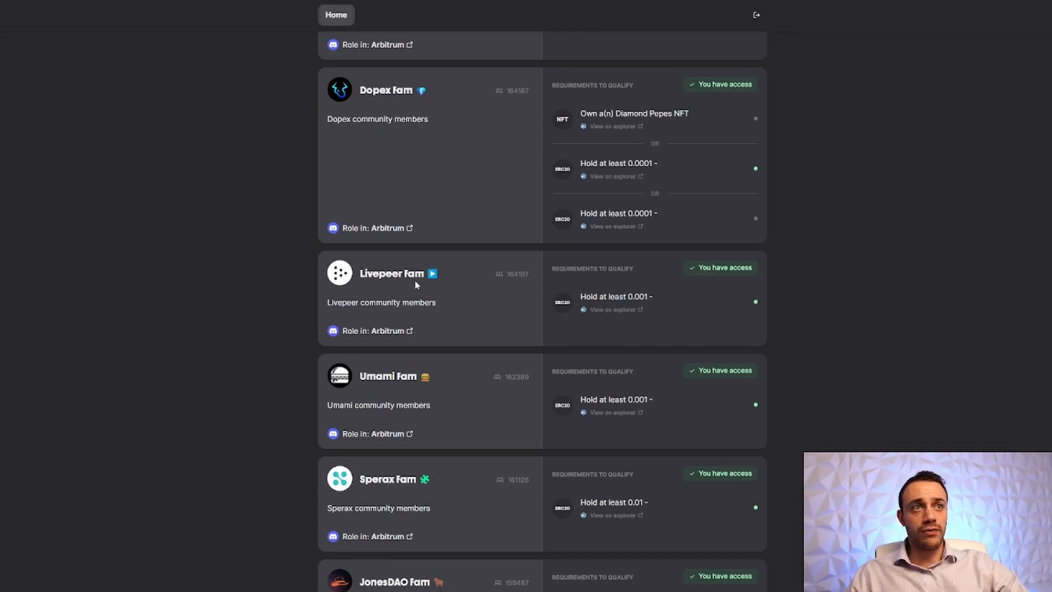
{"action": "mouse_move", "coordinate": [455, 275]}
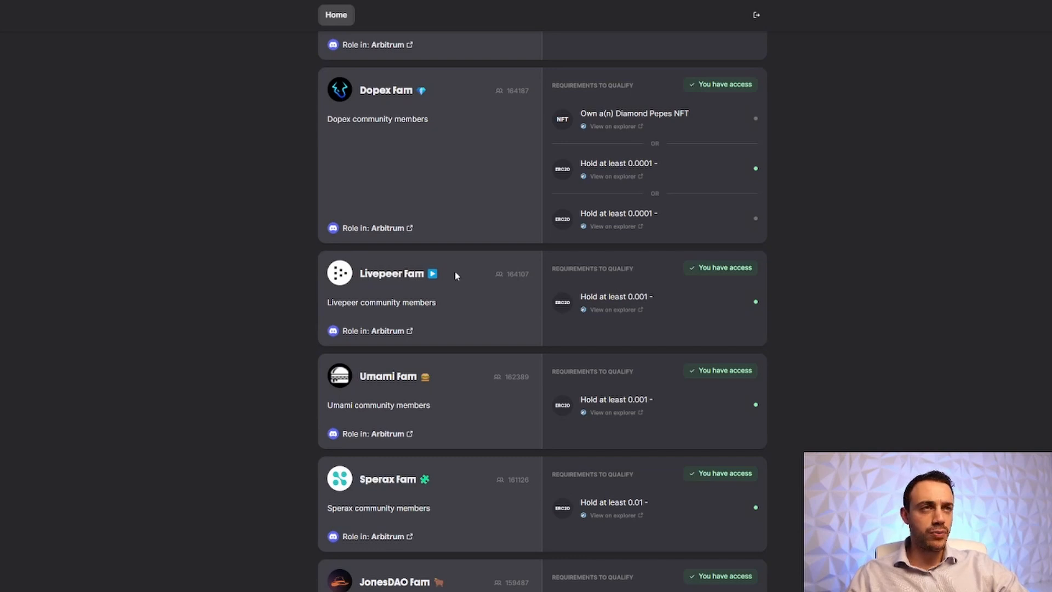
{"action": "mouse_move", "coordinate": [611, 309]}
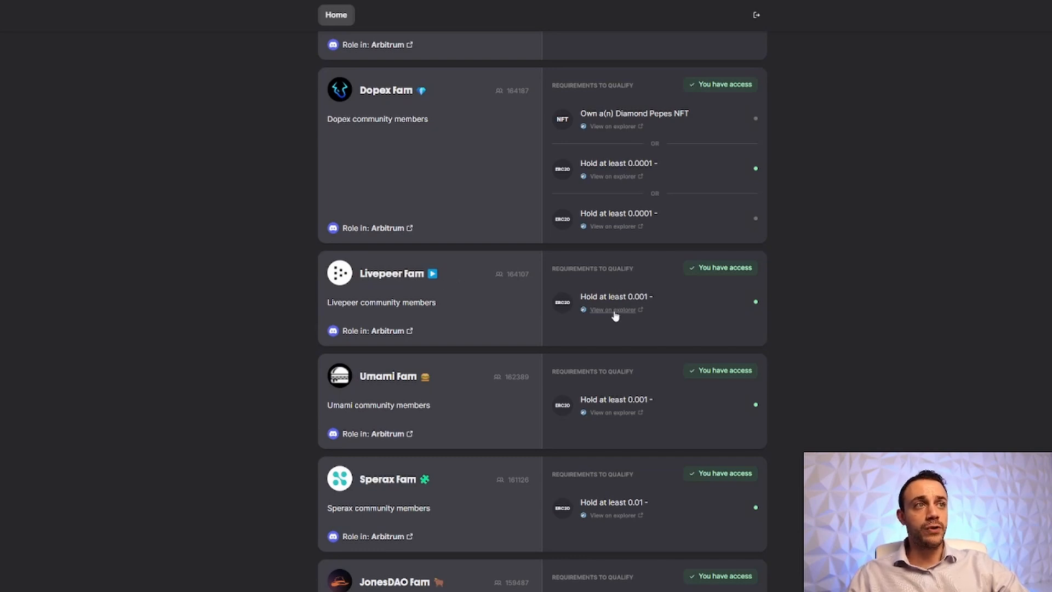
View Livepeer Fam's 'Hold at least 0.001' token requirement on the Arbiscan explorer.
{"action": "left_click", "coordinate": [611, 309]}
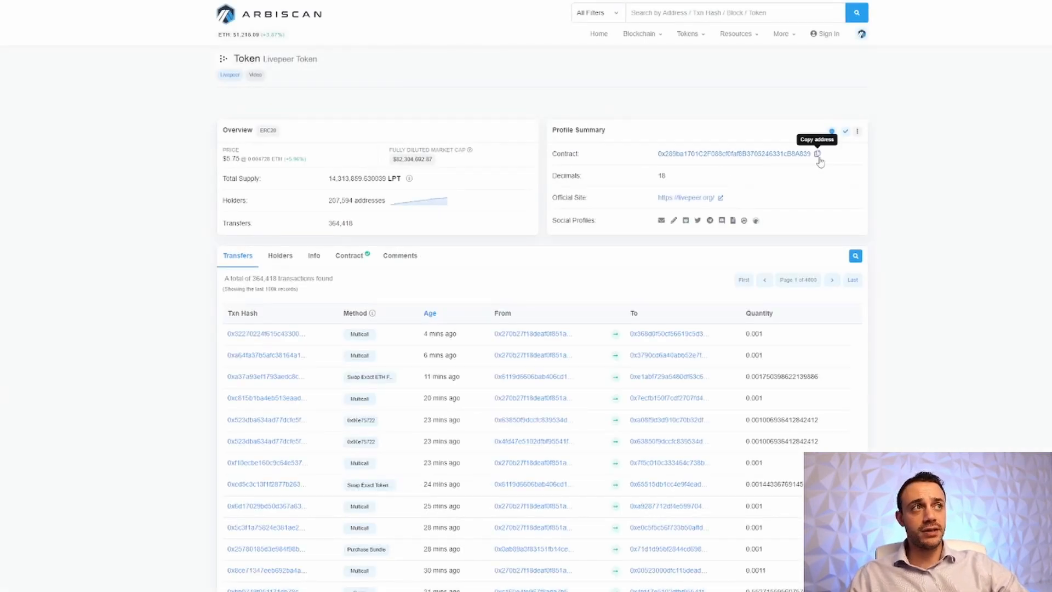
Copy the Livepeer Token contract address from its Arbiscan Profile Summary.
{"action": "left_click", "coordinate": [818, 154]}
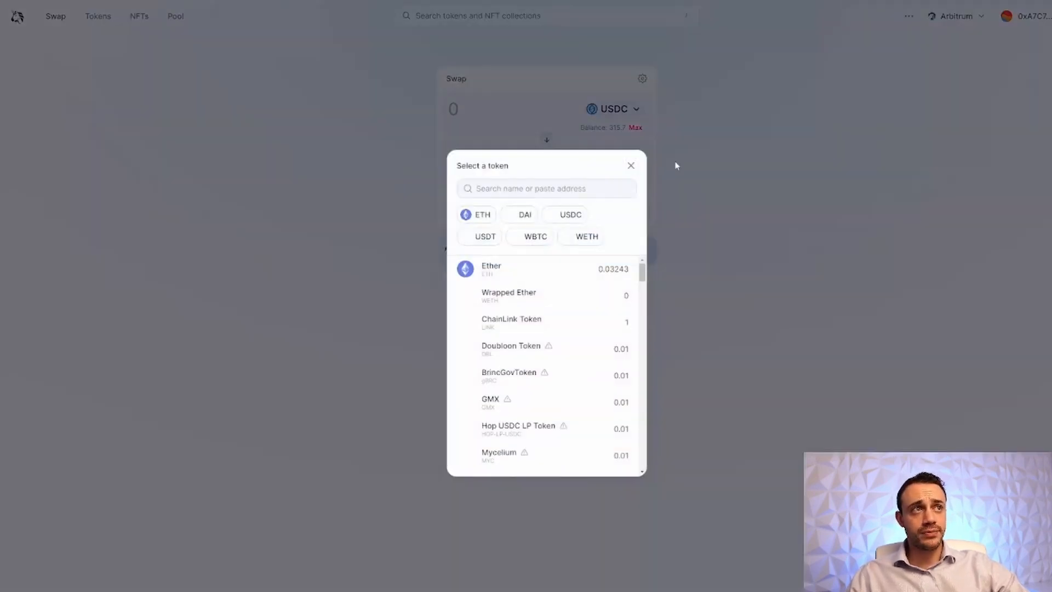
Swap 0.001 USDC for LPT via the pasted contract address and approve it in MetaMask.
{"action": "type", "text": "701C2F088cf0faf8B3705246331cB8A839"}
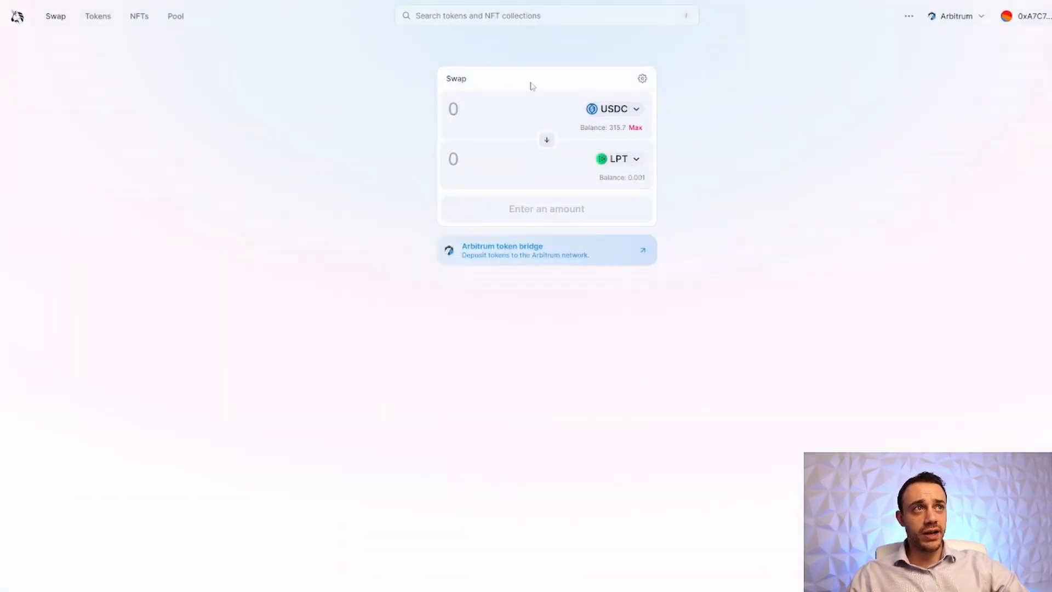
{"action": "mouse_move", "coordinate": [515, 100]}
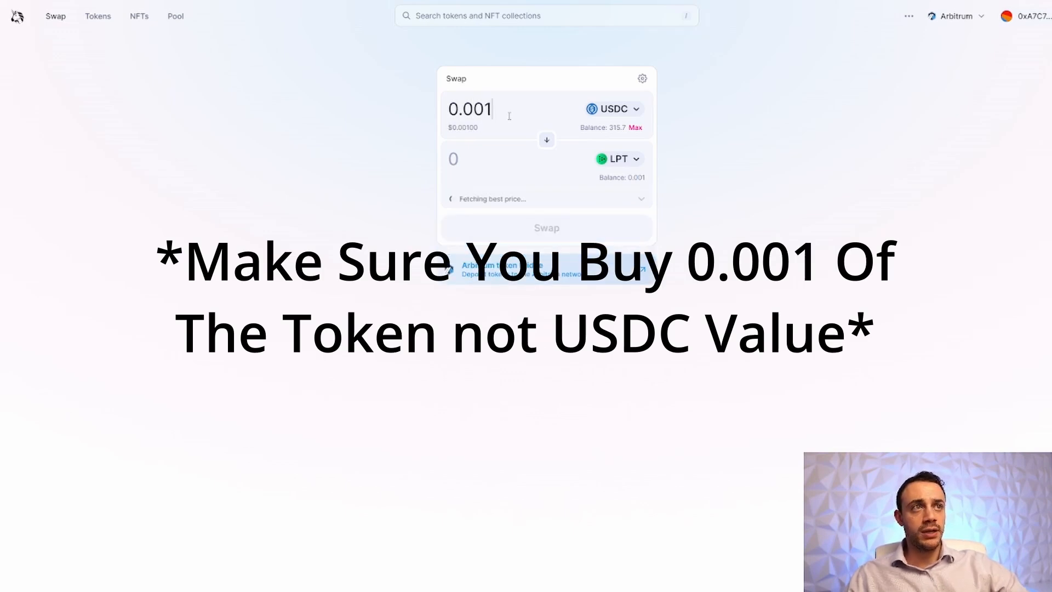
{"action": "left_click", "coordinate": [546, 227]}
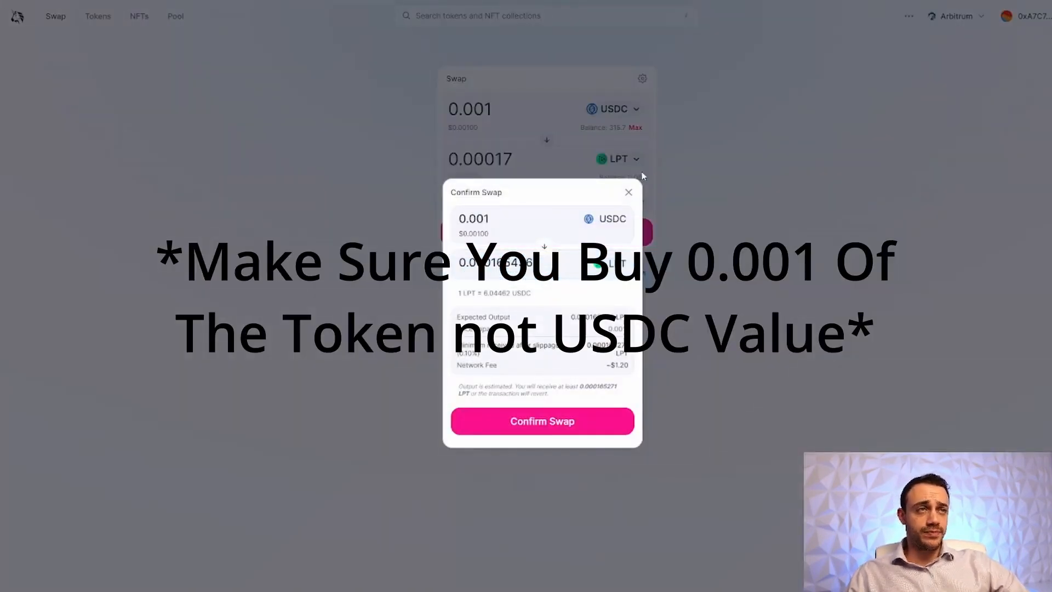
{"action": "left_click", "coordinate": [542, 421]}
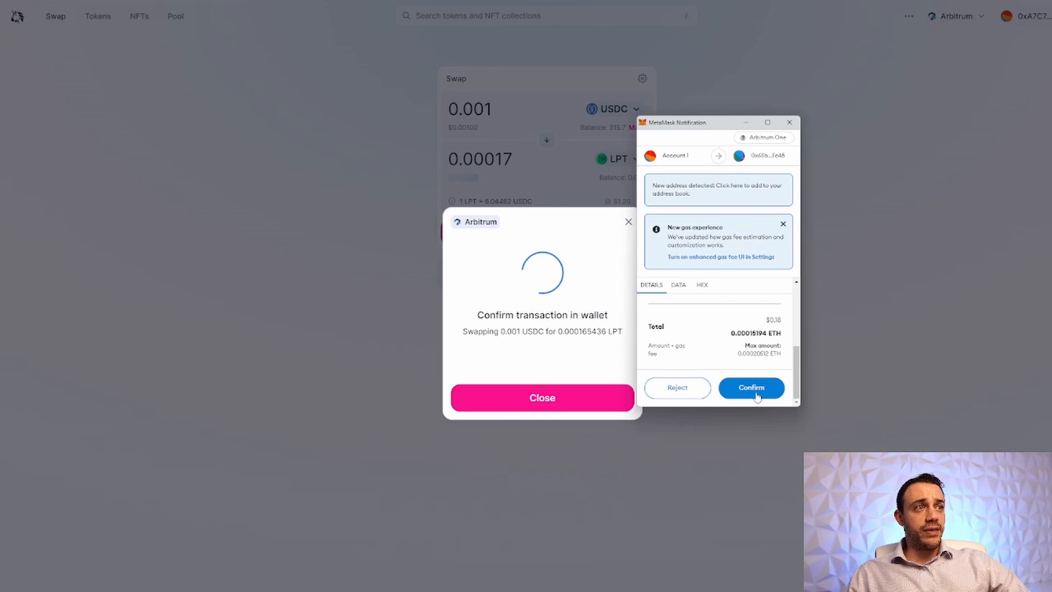
{"action": "left_click", "coordinate": [751, 388]}
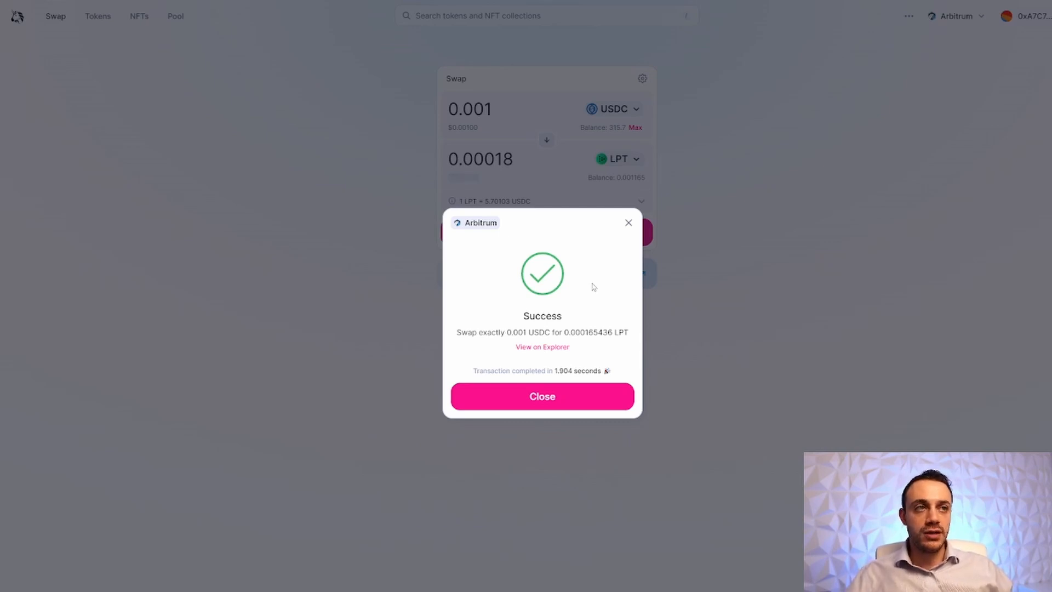
{"action": "mouse_move", "coordinate": [563, 354]}
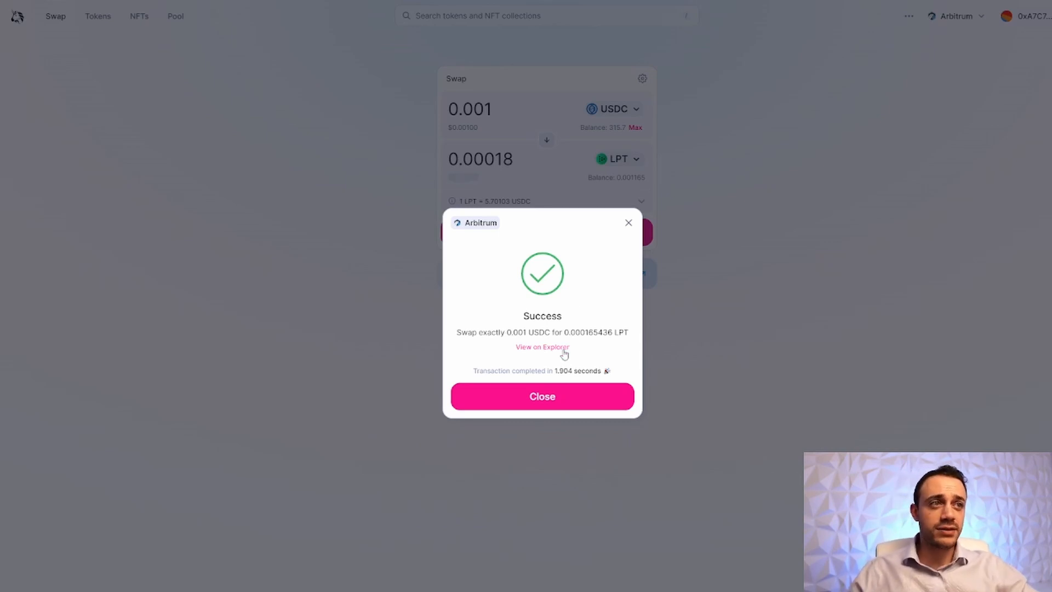
{"action": "left_click", "coordinate": [543, 395]}
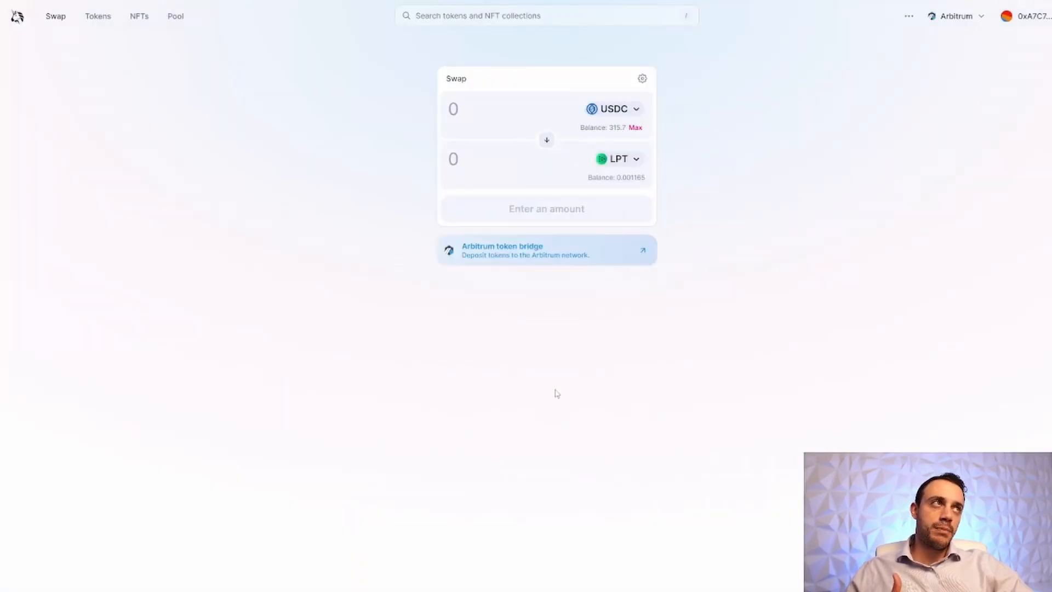
{"action": "mouse_move", "coordinate": [642, 173]}
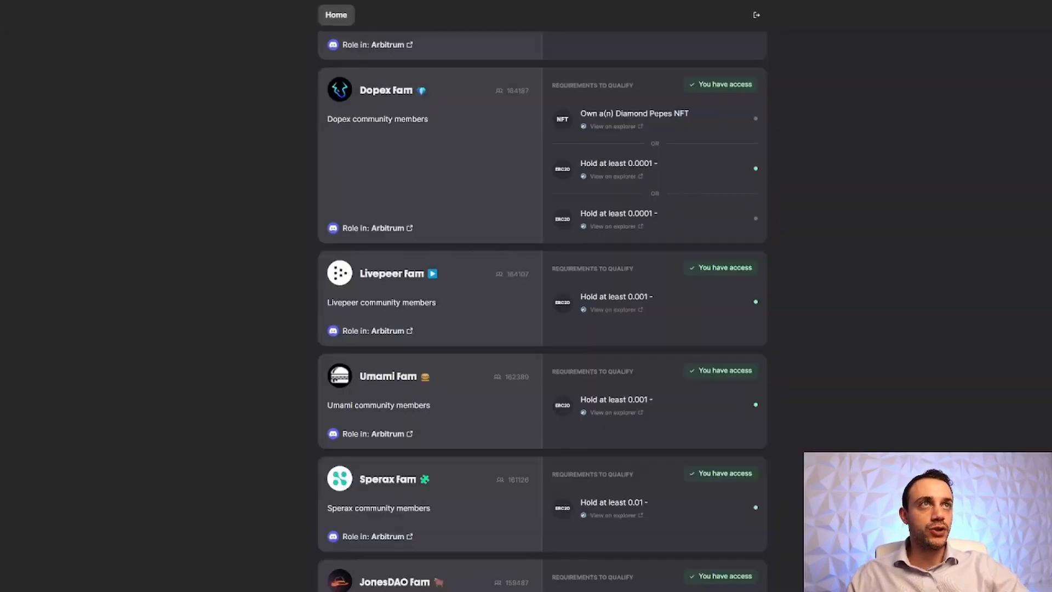
Scroll the Arbitrum guild roles down to the Members section, confirming access through Swapr Fam.
{"action": "scroll", "scroll_direction": "down", "scroll_amount": 3}
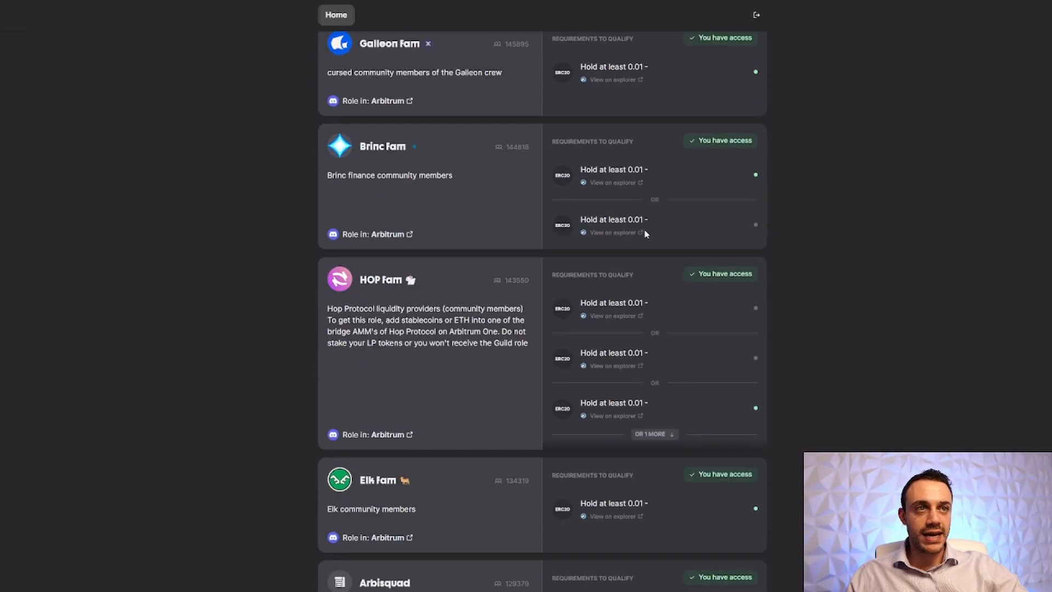
{"action": "scroll", "scroll_direction": "down", "scroll_amount": 3}
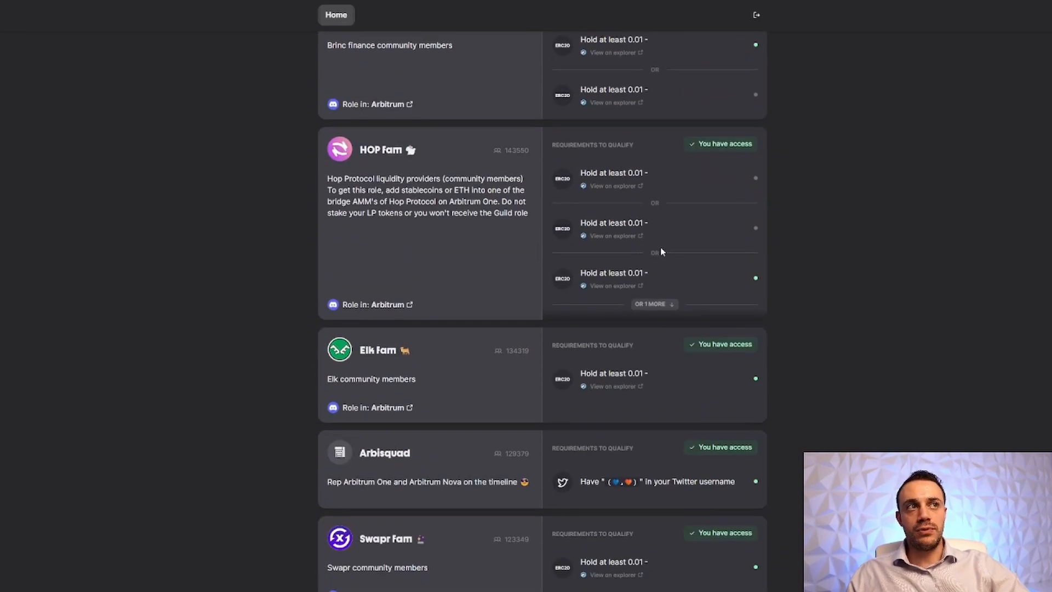
{"action": "scroll", "scroll_direction": "down", "scroll_amount": 3}
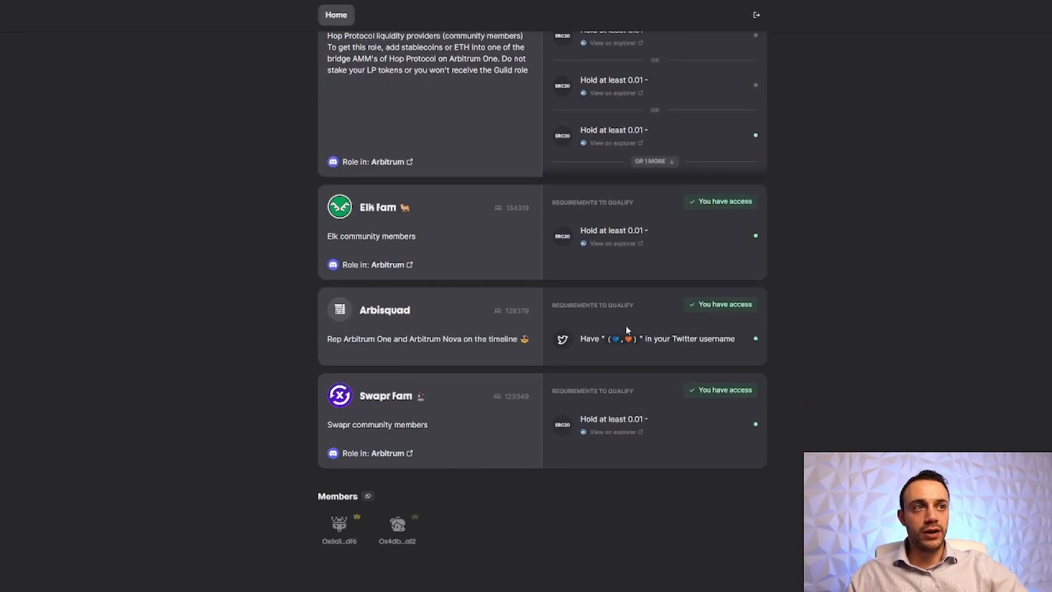
{"action": "scroll", "scroll_direction": "up", "scroll_amount": 3}
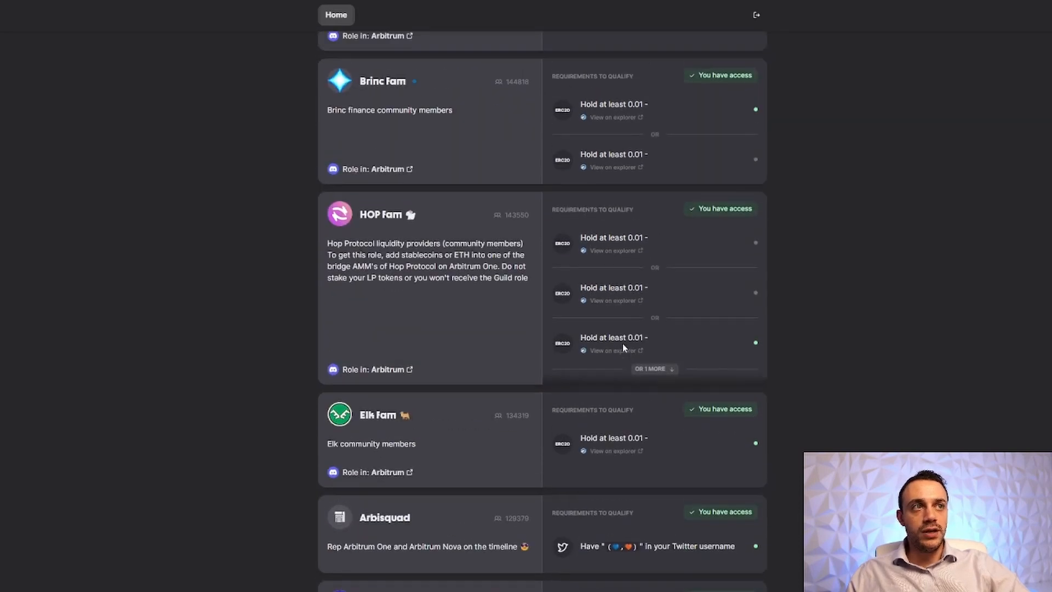
{"action": "scroll", "scroll_direction": "down", "scroll_amount": 3}
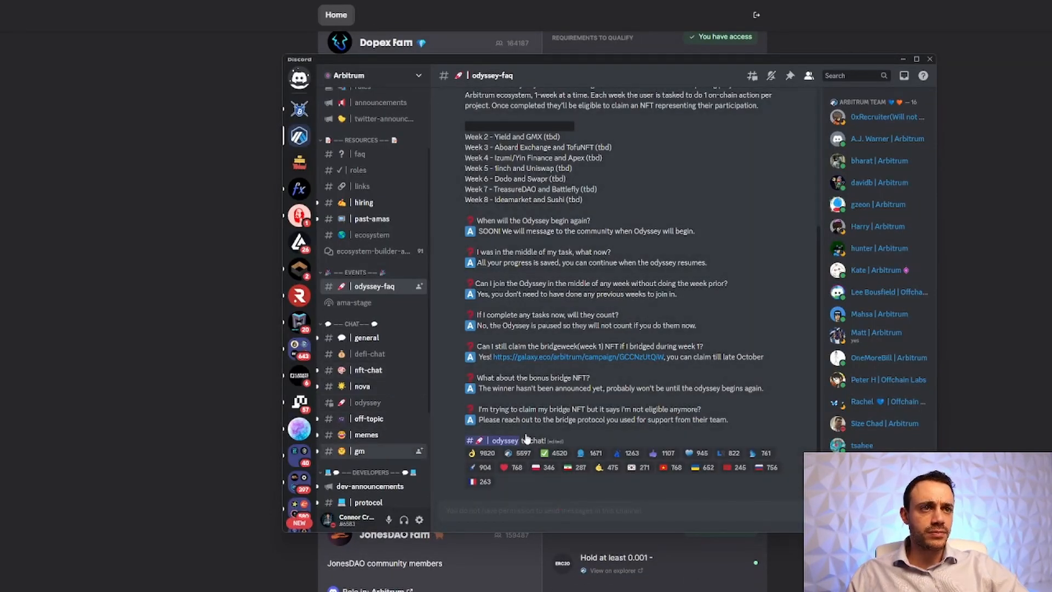
View the #gm channel in the Arbitrum Discord server with the profile's earned Fam roles.
{"action": "left_click", "coordinate": [359, 450]}
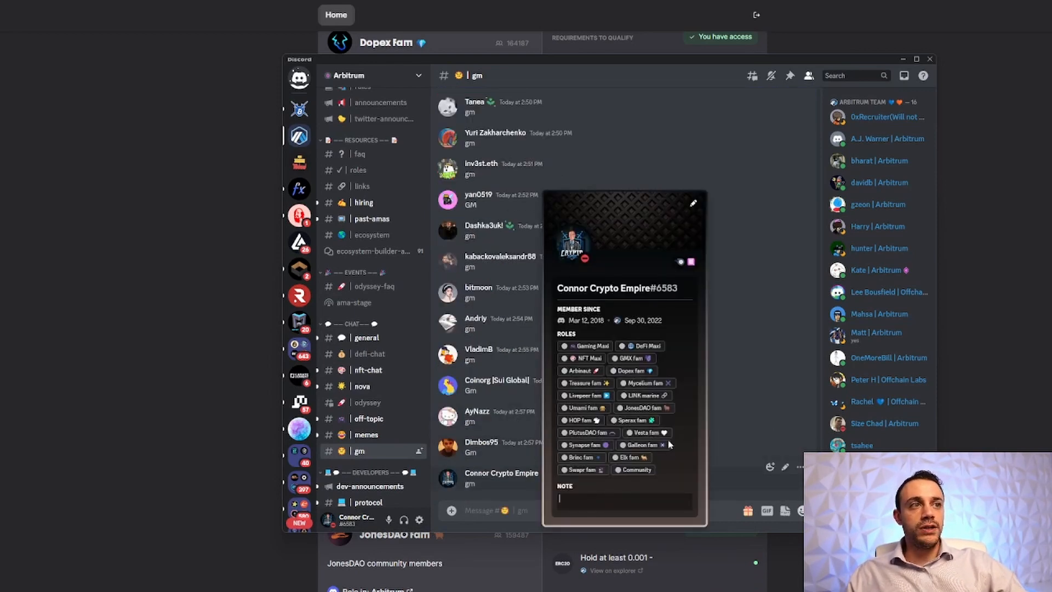
{"action": "mouse_move", "coordinate": [243, 315]}
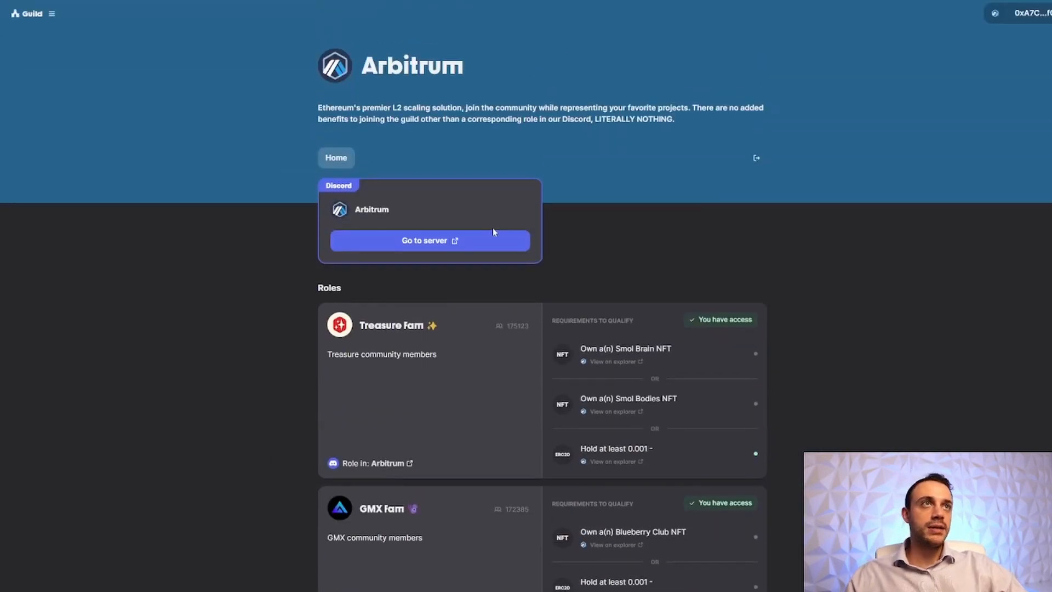
Show the Arbitrum guild Roles section listing Treasure, GMX, LINK and Dopex Fam as accessible.
{"action": "scroll", "scroll_direction": "down", "scroll_amount": 3}
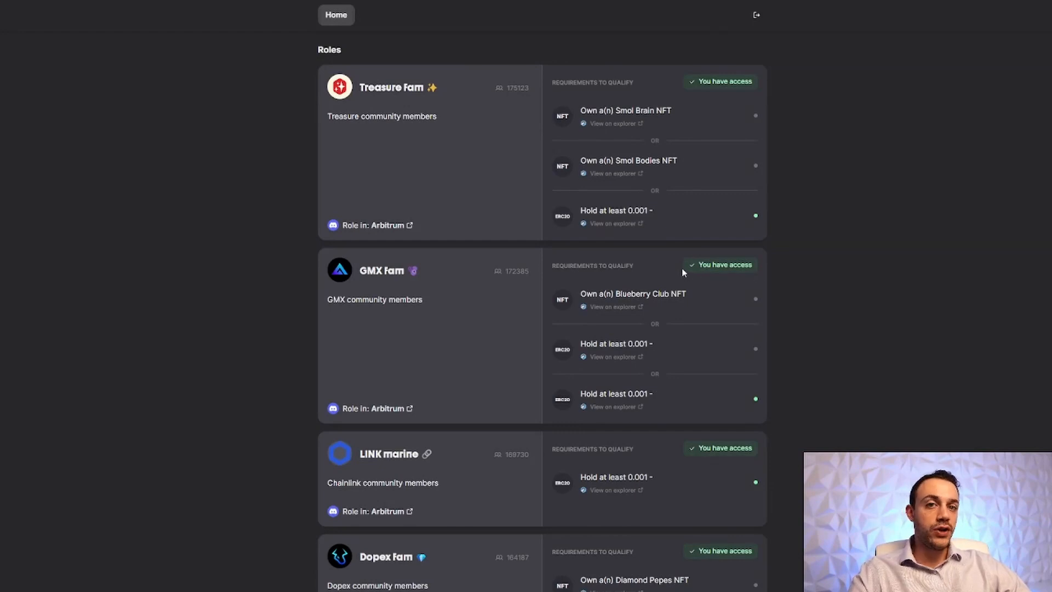
{"action": "mouse_move", "coordinate": [460, 189]}
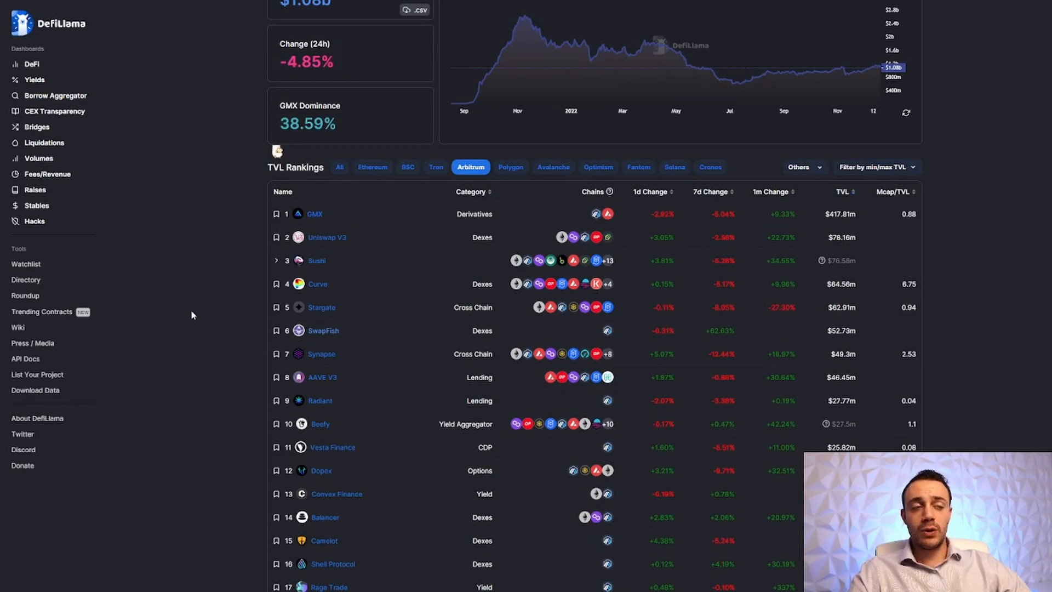
{"action": "mouse_move", "coordinate": [336, 250]}
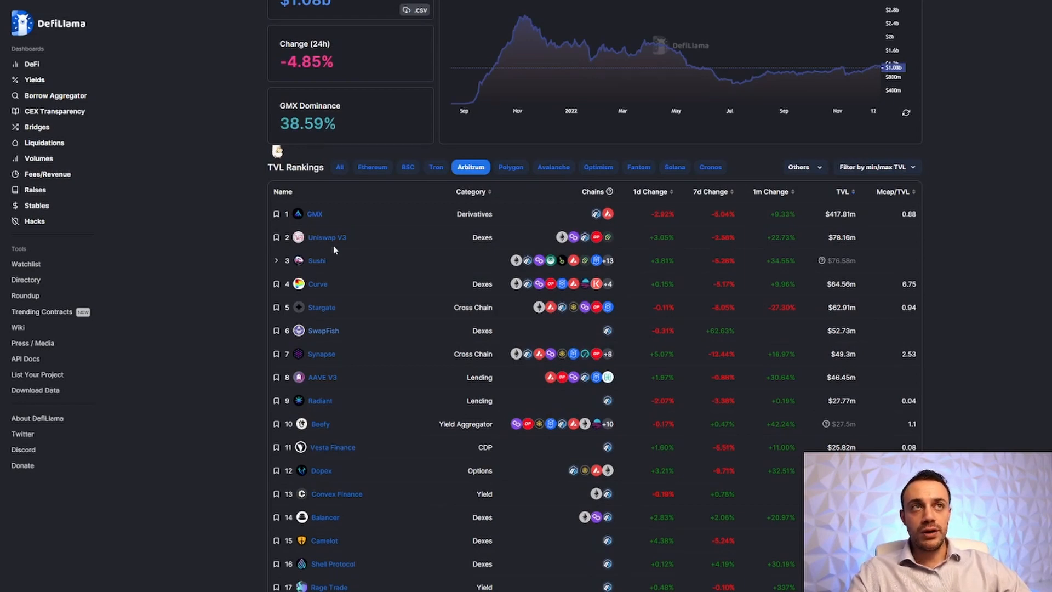
Browse DeFi Llama's Arbitrum TVL rankings table, led by GMX at $1.08b total locked.
{"action": "scroll", "scroll_direction": "up", "scroll_amount": 3}
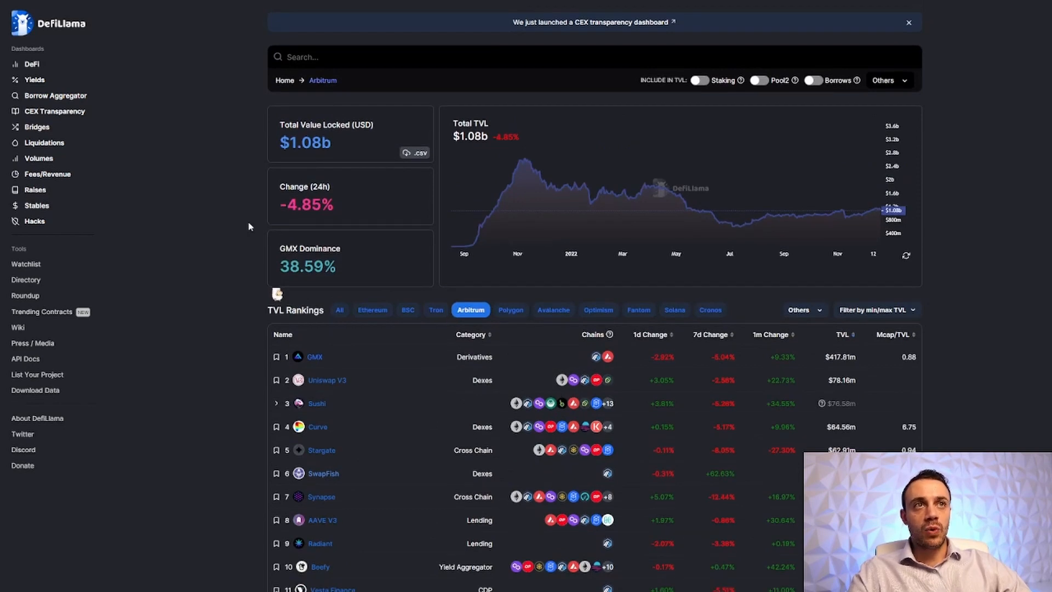
{"action": "mouse_move", "coordinate": [345, 139]}
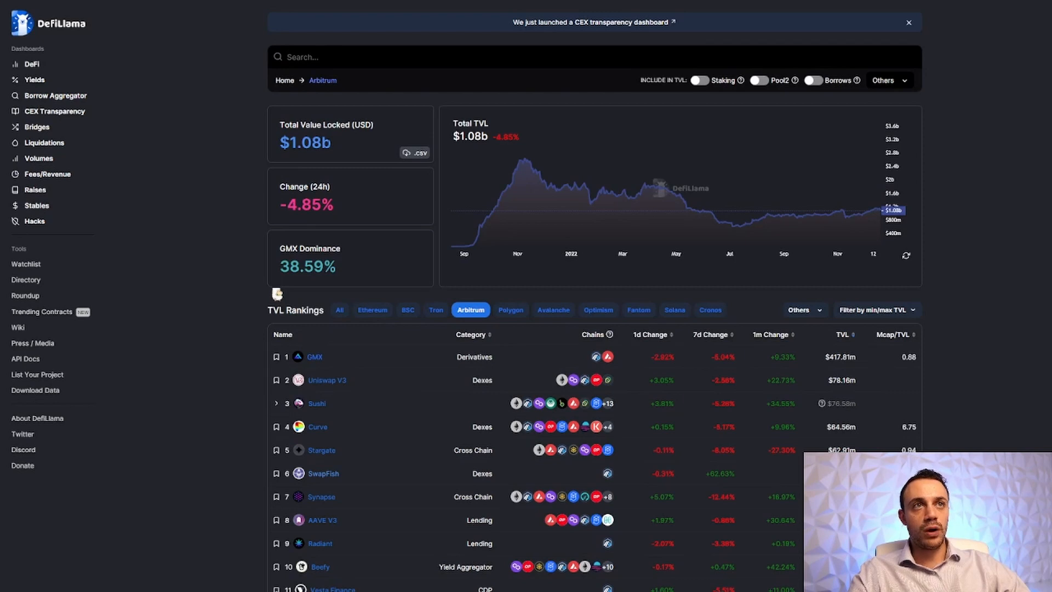
{"action": "mouse_move", "coordinate": [265, 145]}
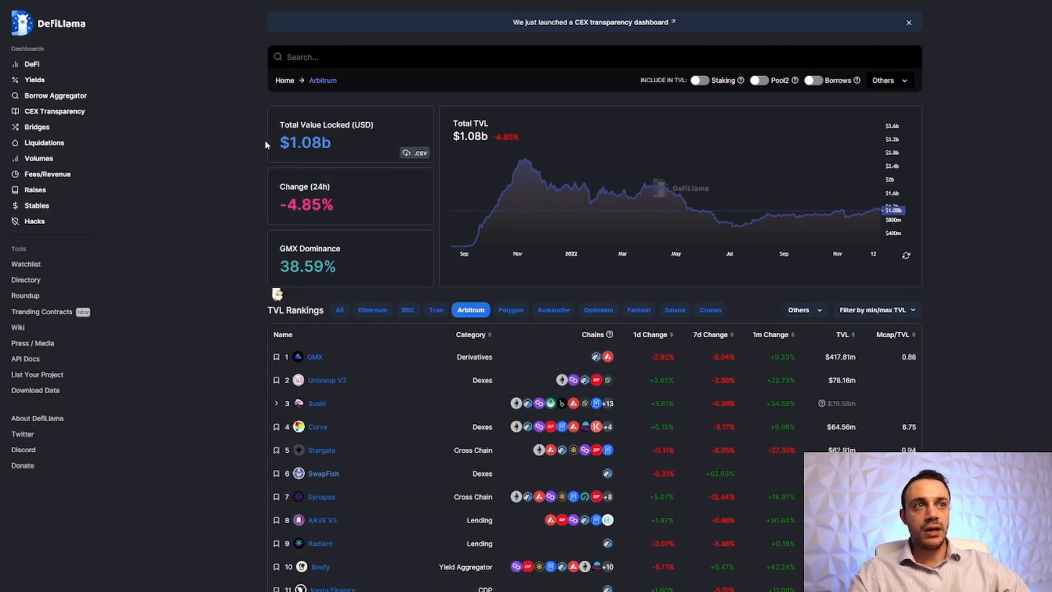
{"action": "scroll", "scroll_direction": "down", "scroll_amount": 3}
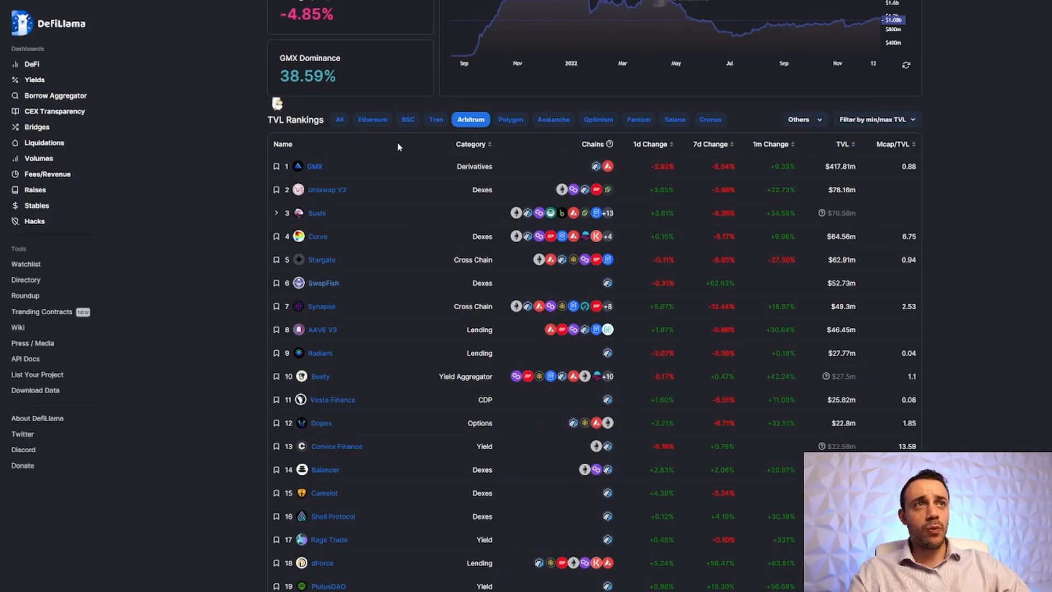
{"action": "mouse_move", "coordinate": [313, 180]}
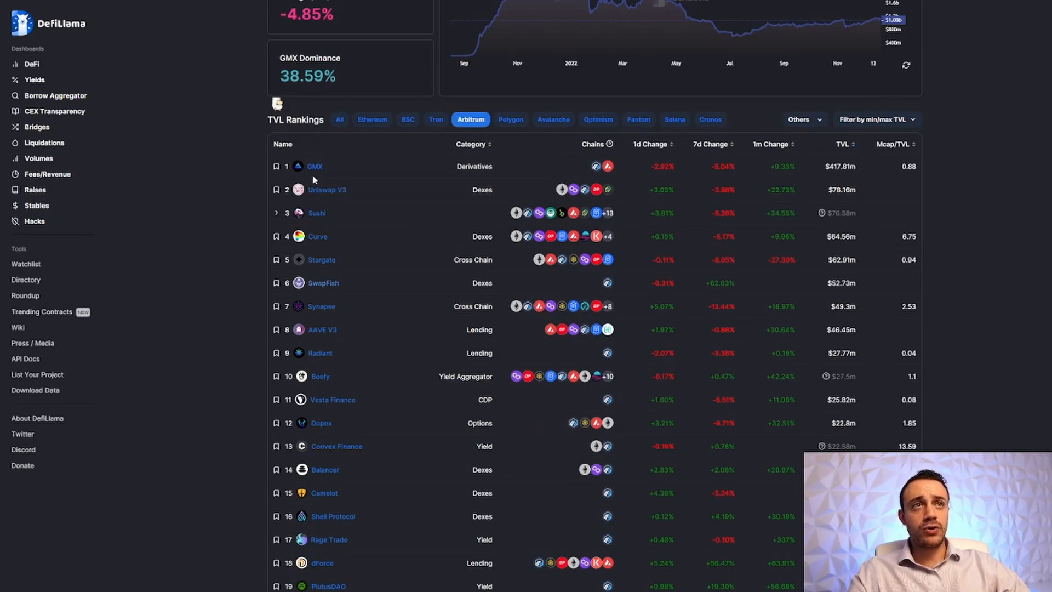
{"action": "scroll", "scroll_direction": "down", "scroll_amount": 3}
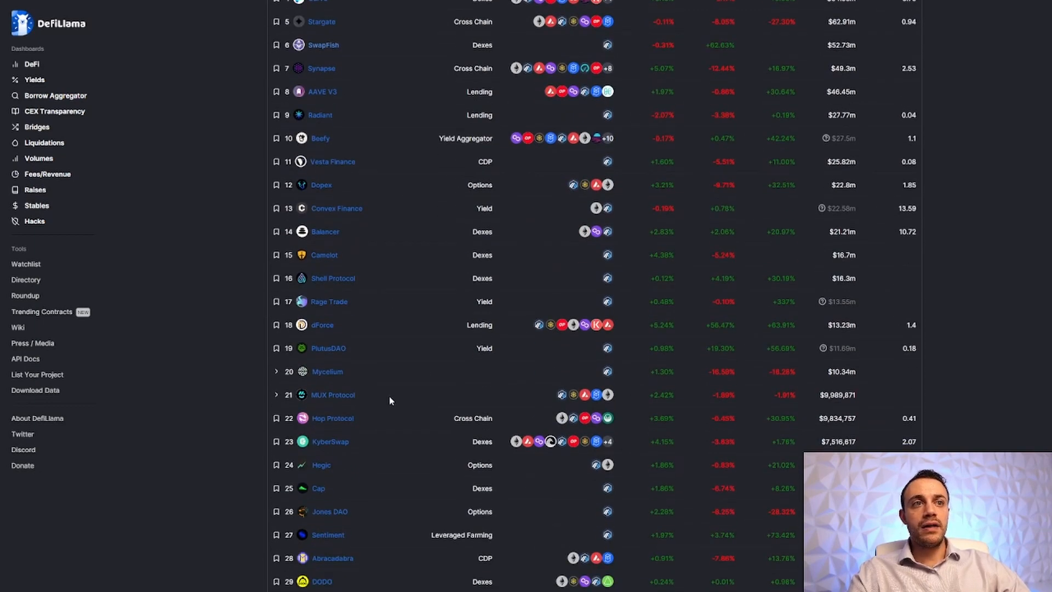
{"action": "scroll", "scroll_direction": "up", "scroll_amount": 3}
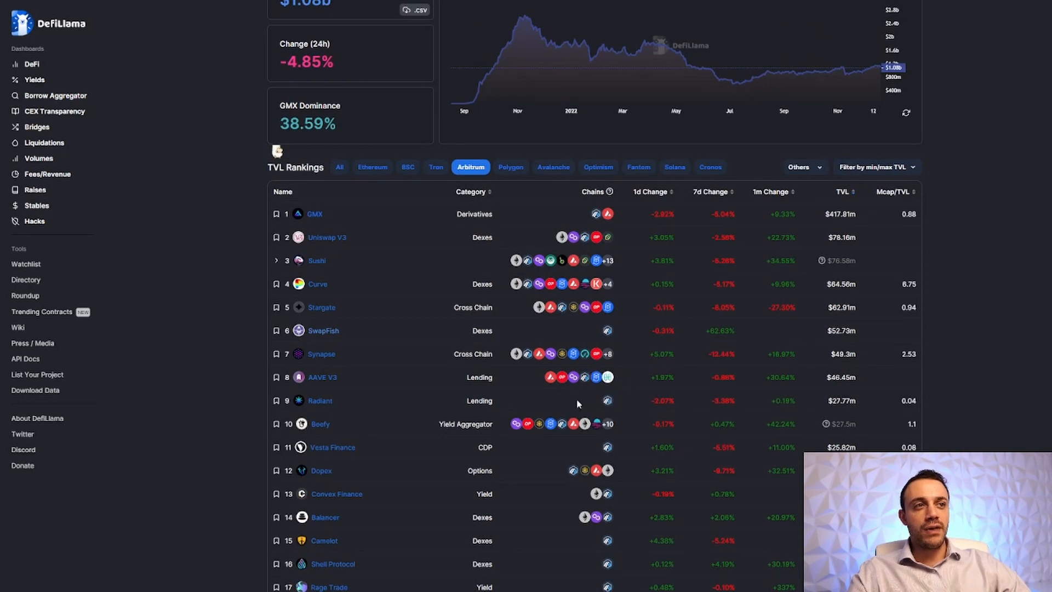
{"action": "mouse_move", "coordinate": [590, 246]}
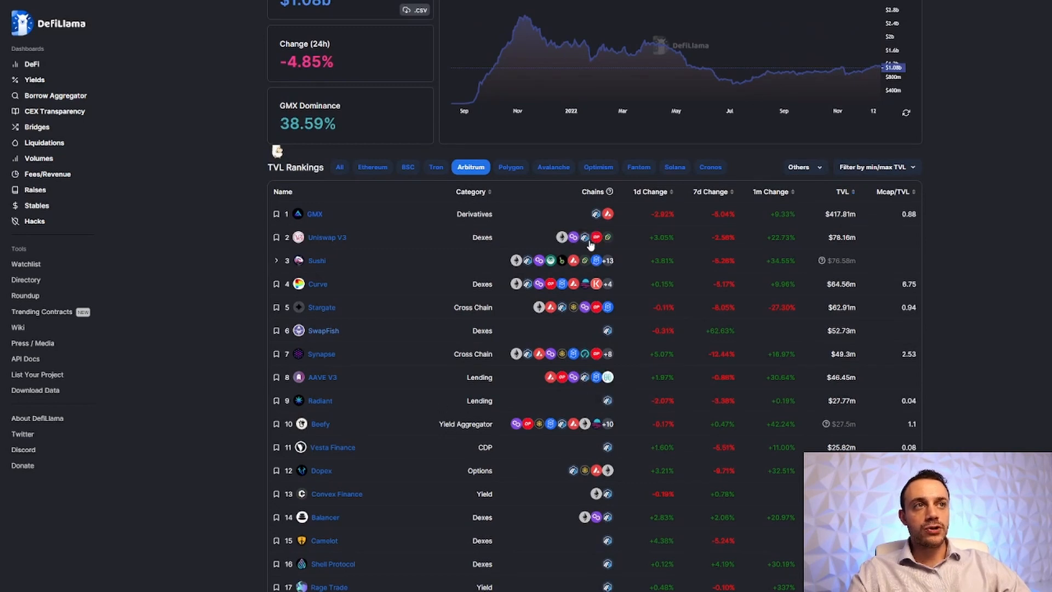
{"action": "mouse_move", "coordinate": [308, 223]}
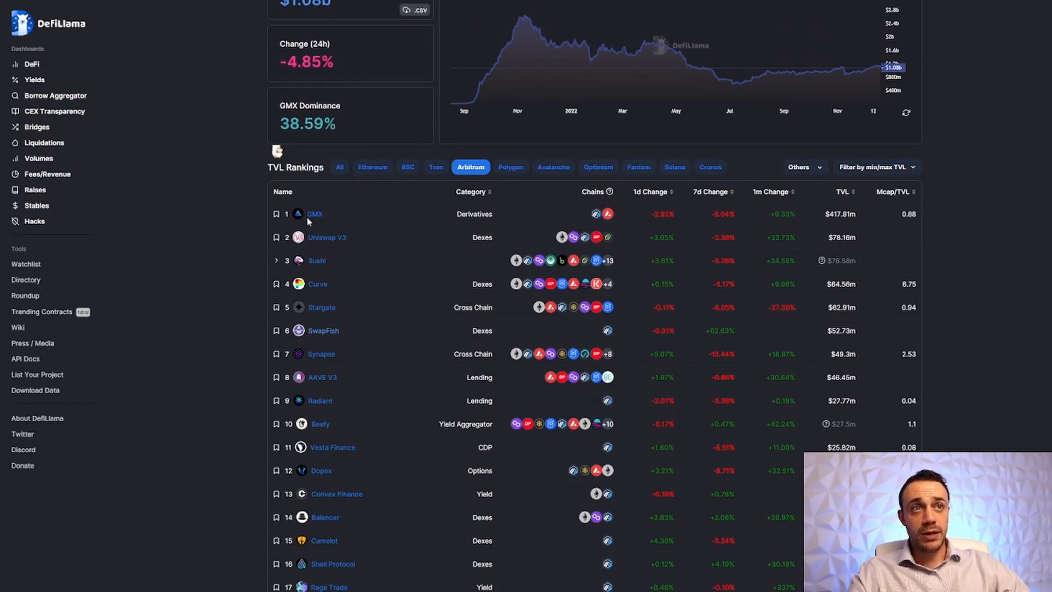
{"action": "mouse_move", "coordinate": [588, 231]}
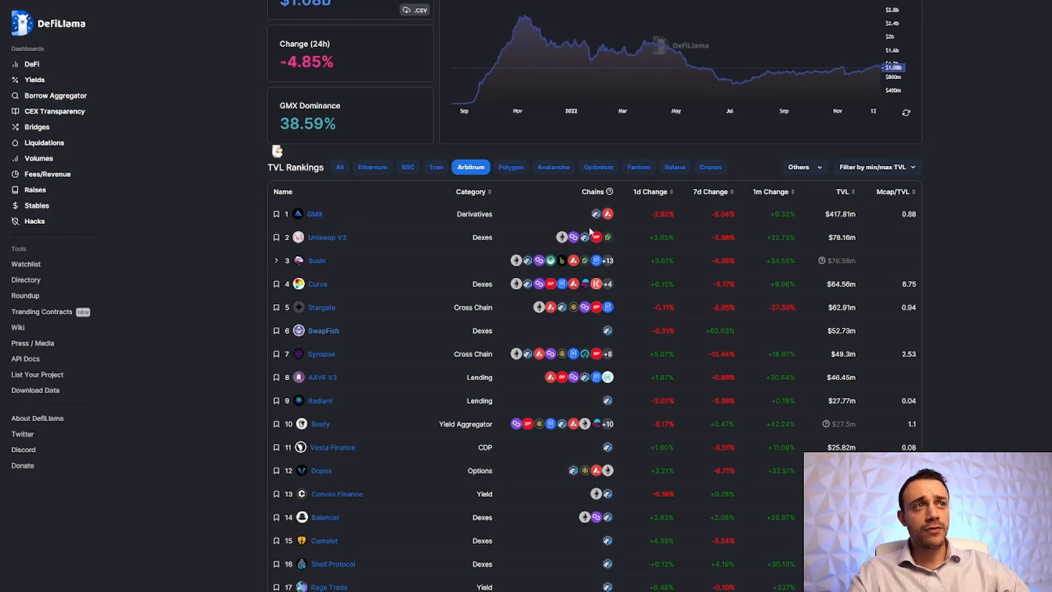
{"action": "mouse_move", "coordinate": [458, 237]}
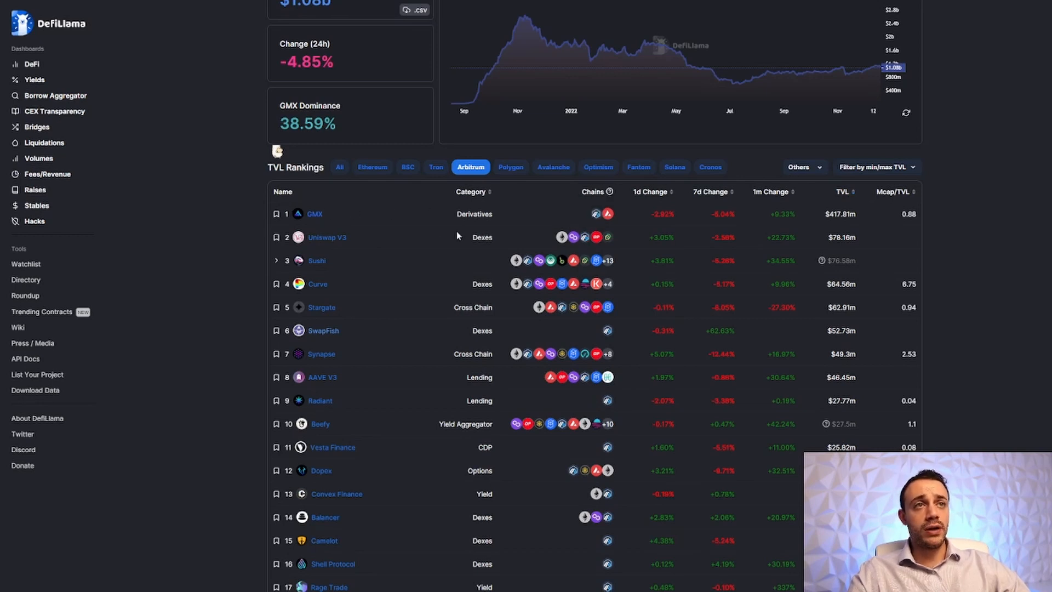
{"action": "mouse_move", "coordinate": [518, 216]}
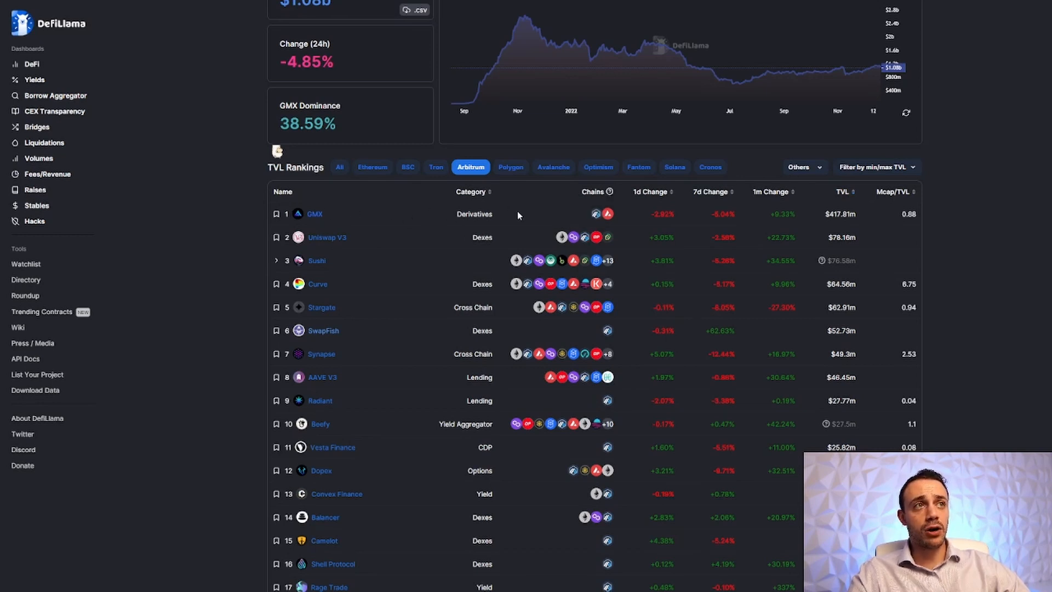
{"action": "mouse_move", "coordinate": [606, 213]}
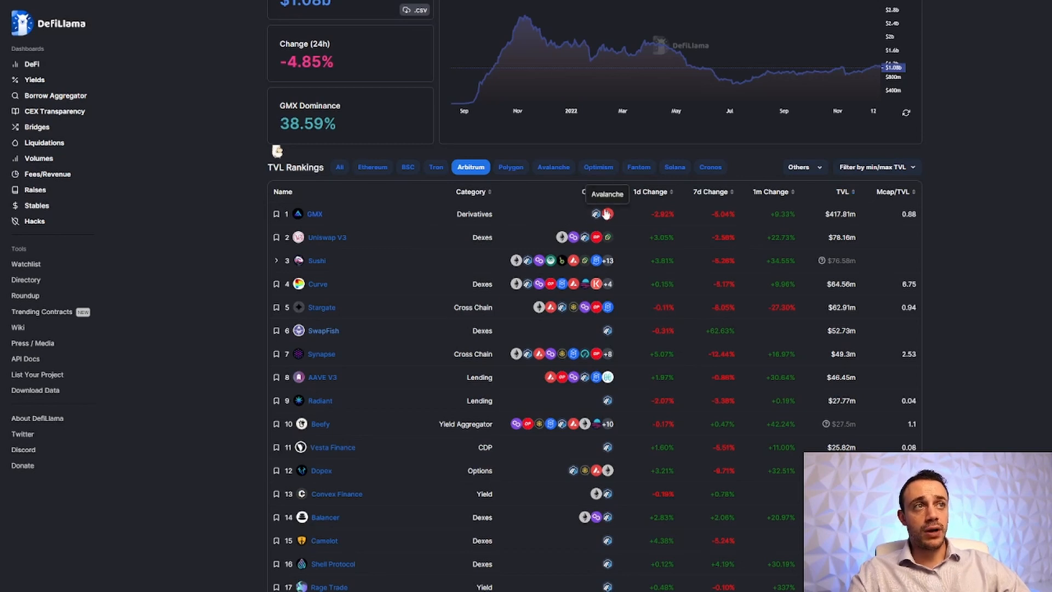
{"action": "mouse_move", "coordinate": [578, 218]}
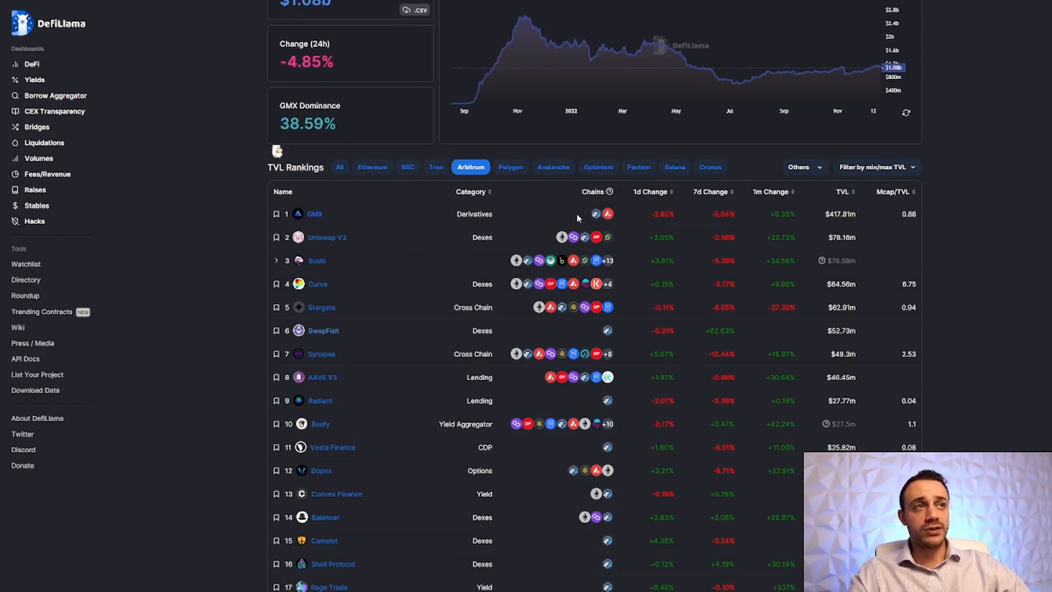
{"action": "mouse_move", "coordinate": [387, 256]}
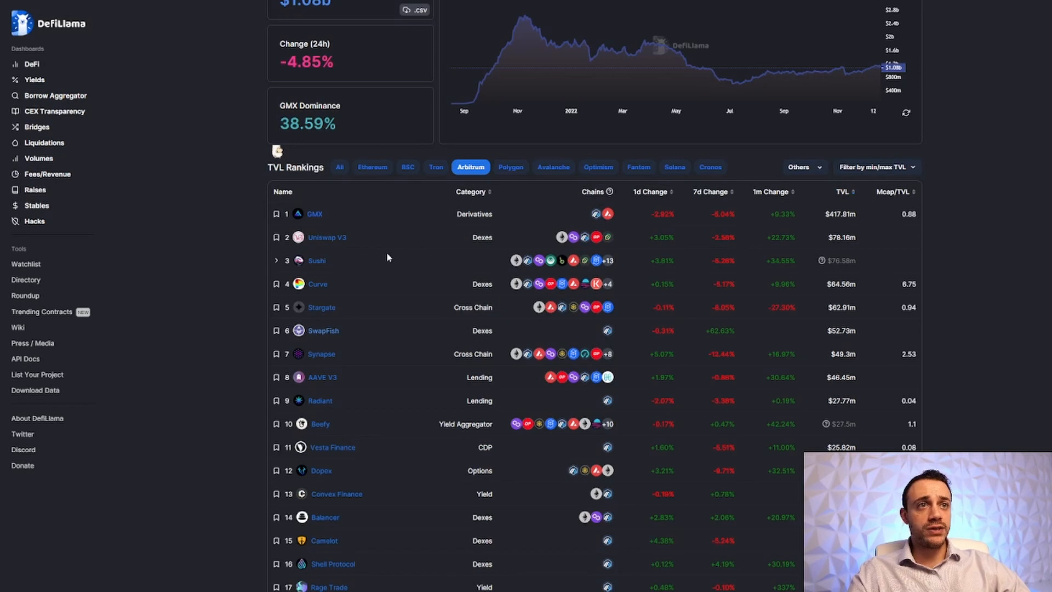
{"action": "mouse_move", "coordinate": [485, 292]}
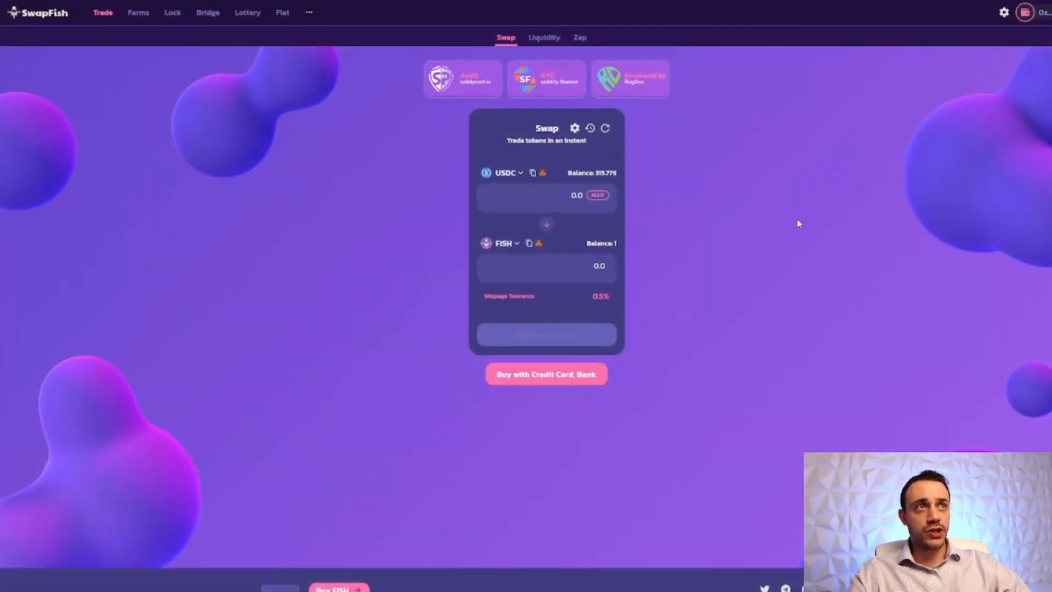
{"action": "mouse_move", "coordinate": [667, 284]}
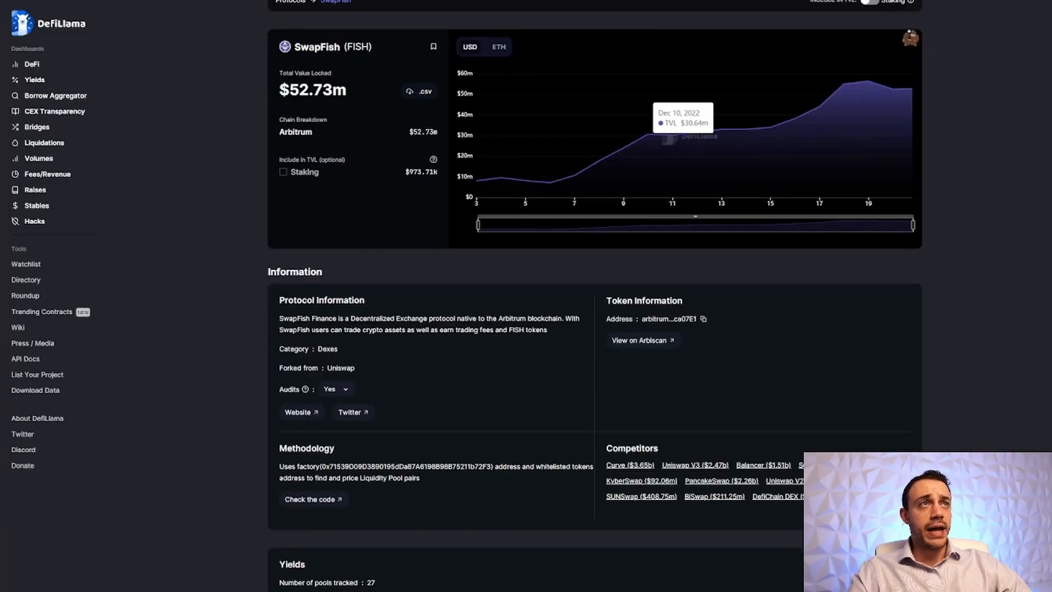
Return from the SwapFish page to the Arbitrum chain overview and scroll its protocol rankings.
{"action": "left_click", "coordinate": [638, 340]}
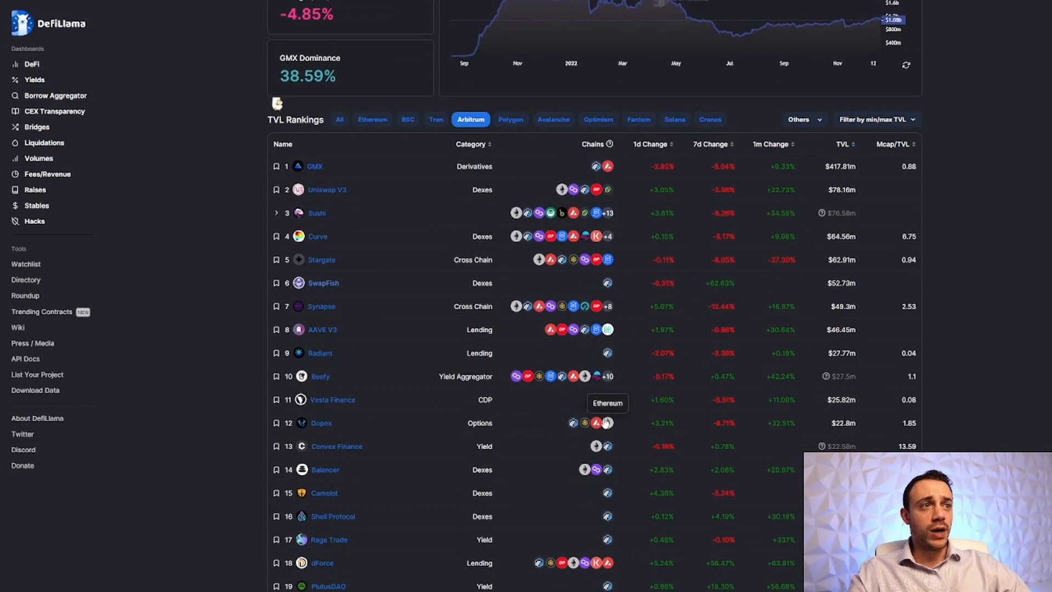
{"action": "scroll", "scroll_direction": "down", "scroll_amount": 3}
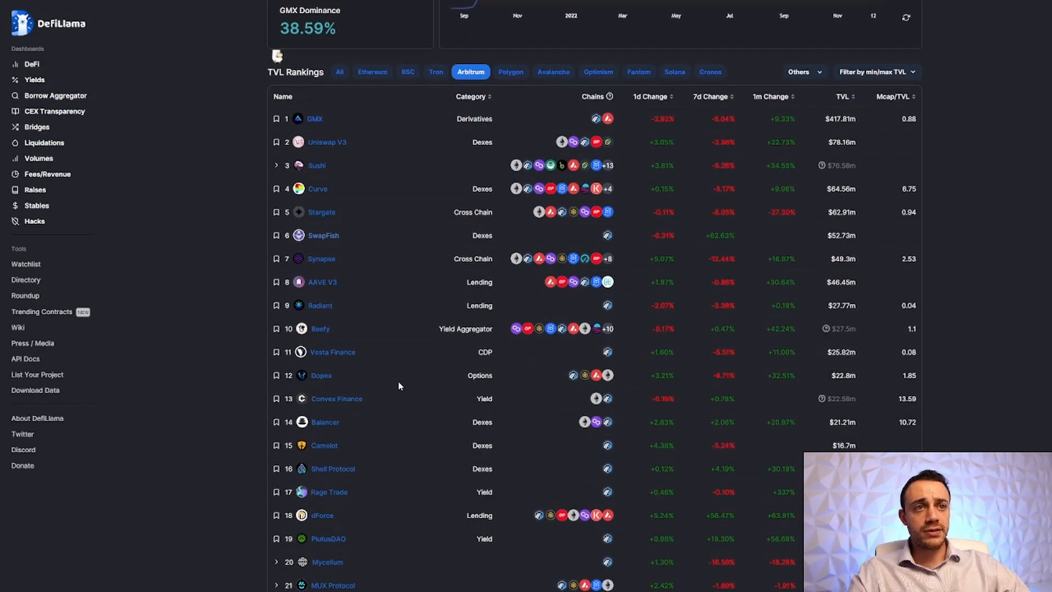
{"action": "mouse_move", "coordinate": [297, 369]}
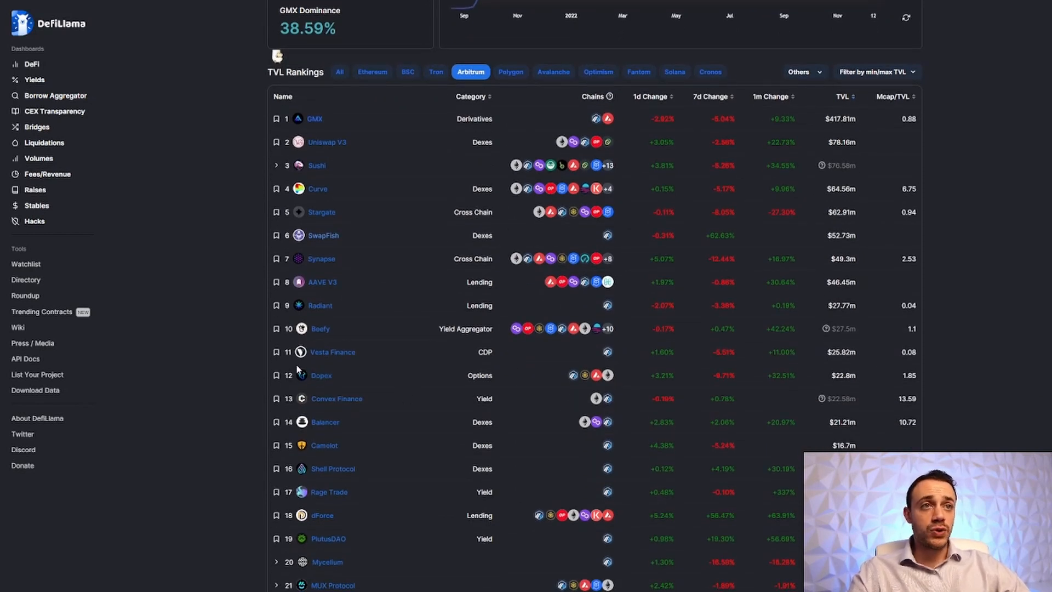
{"action": "scroll", "scroll_direction": "down", "scroll_amount": 3}
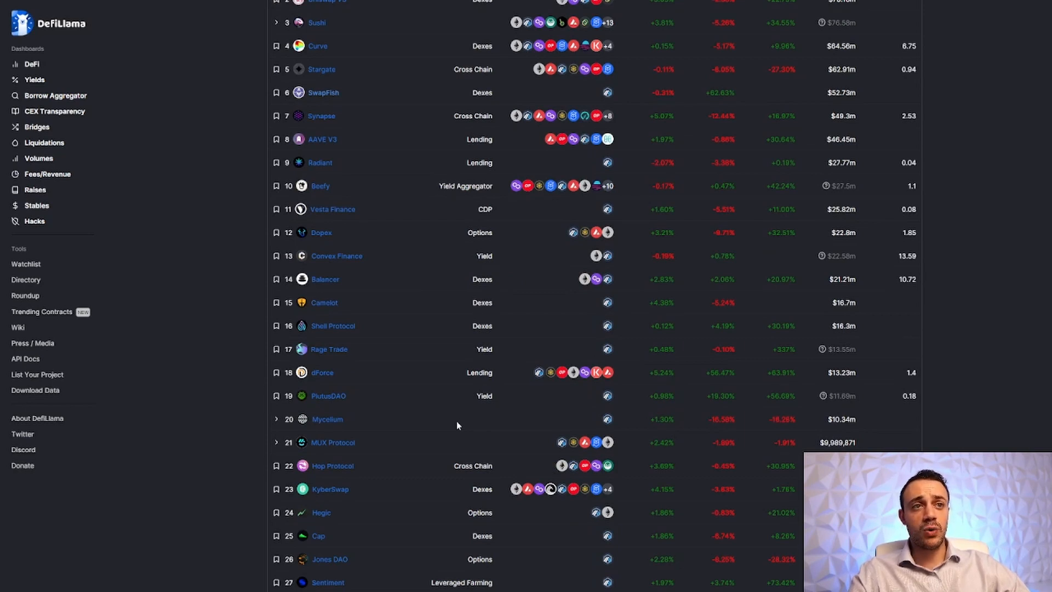
{"action": "scroll", "scroll_direction": "down", "scroll_amount": 3}
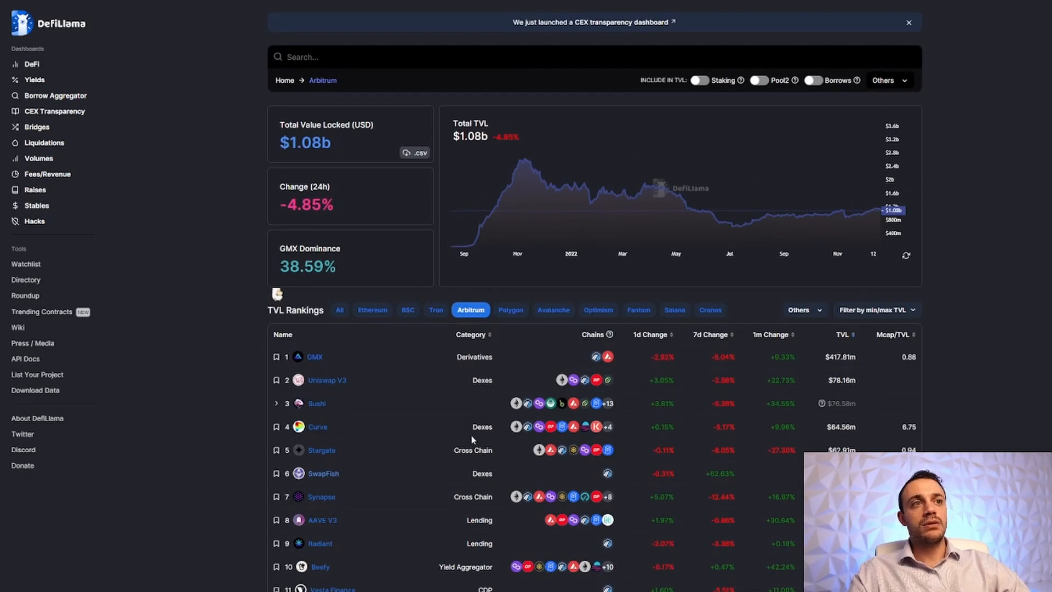
{"action": "mouse_move", "coordinate": [468, 443]}
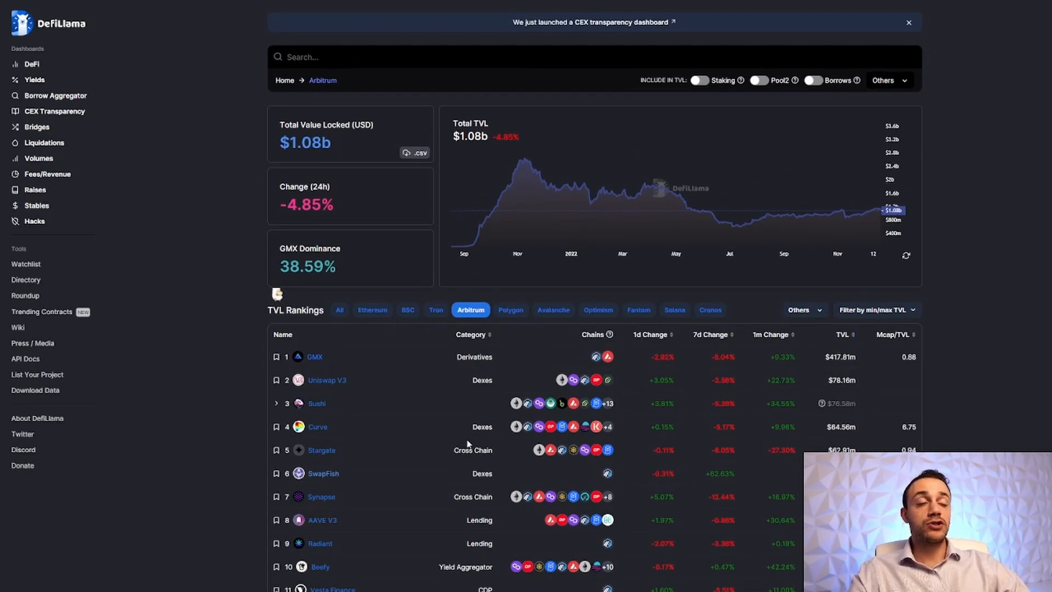
{"action": "mouse_move", "coordinate": [340, 247]}
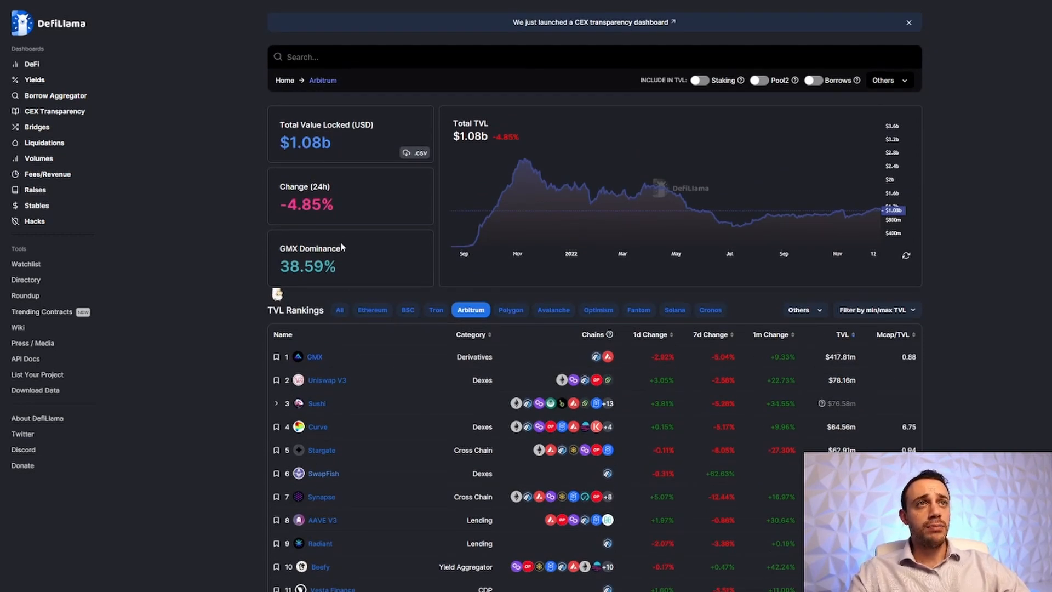